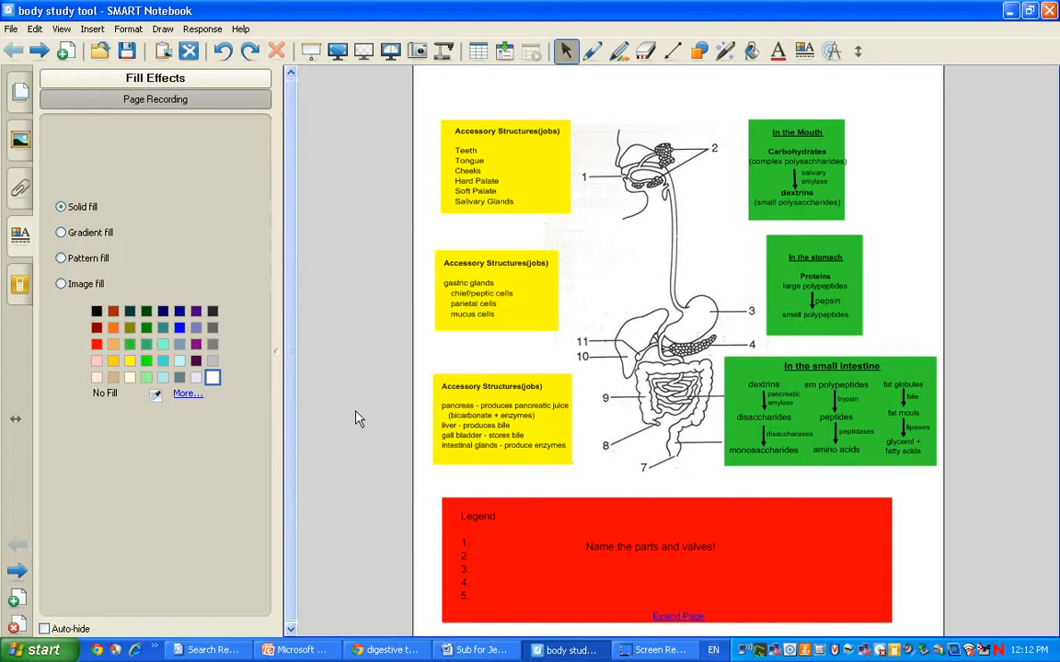
- Switch to the course blog in Chrome, open Class Notes, and scroll down past Ch10 The Breath of Life
left_click(387, 650)
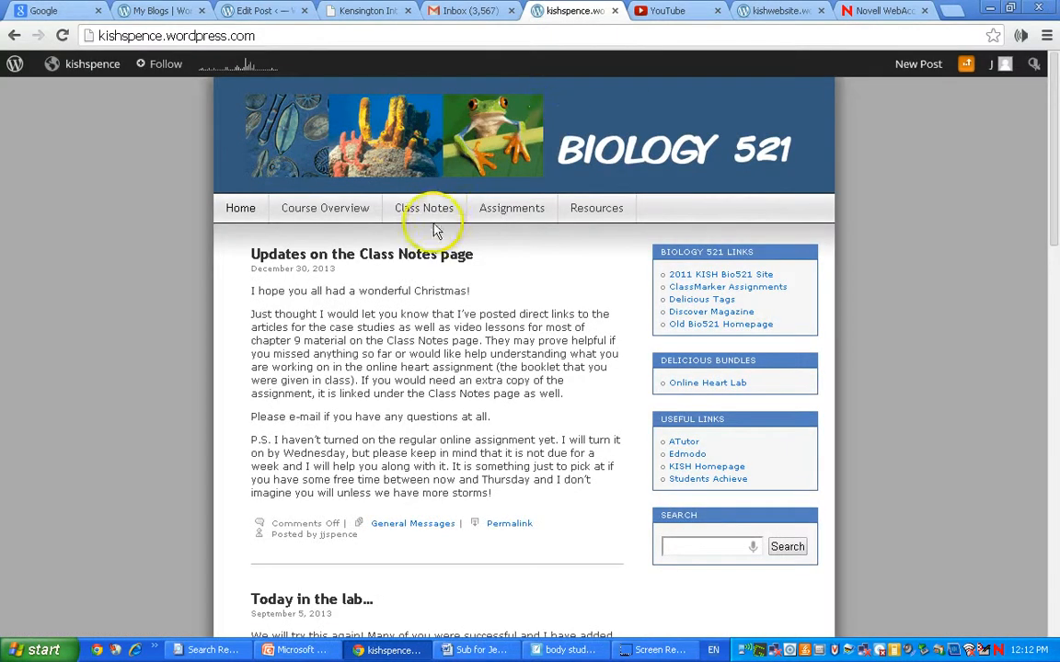
left_click(424, 208)
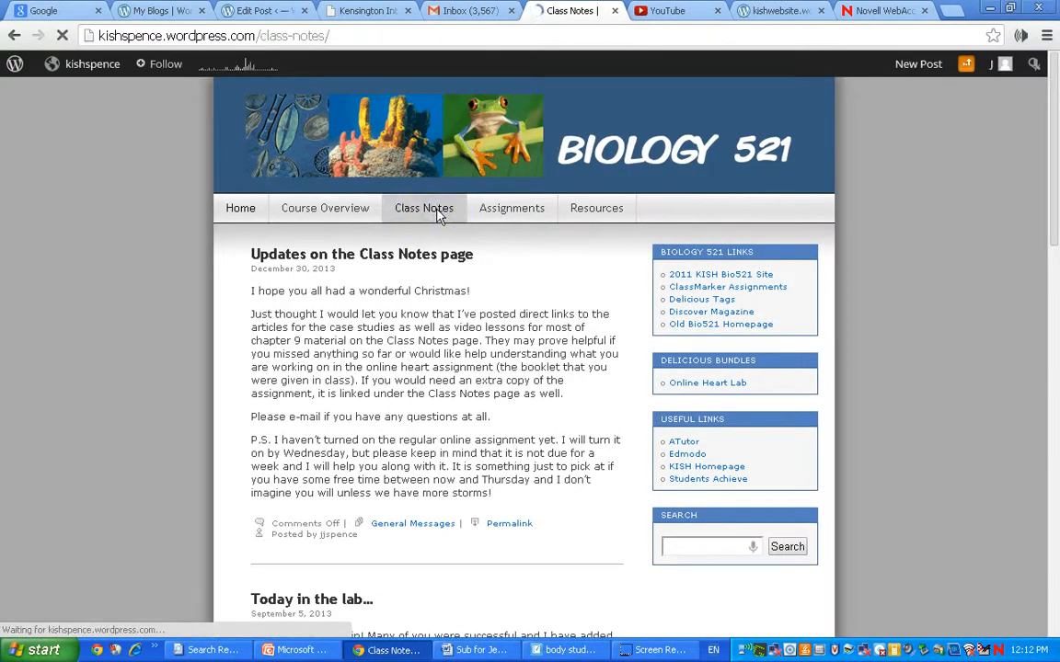
left_click(424, 207)
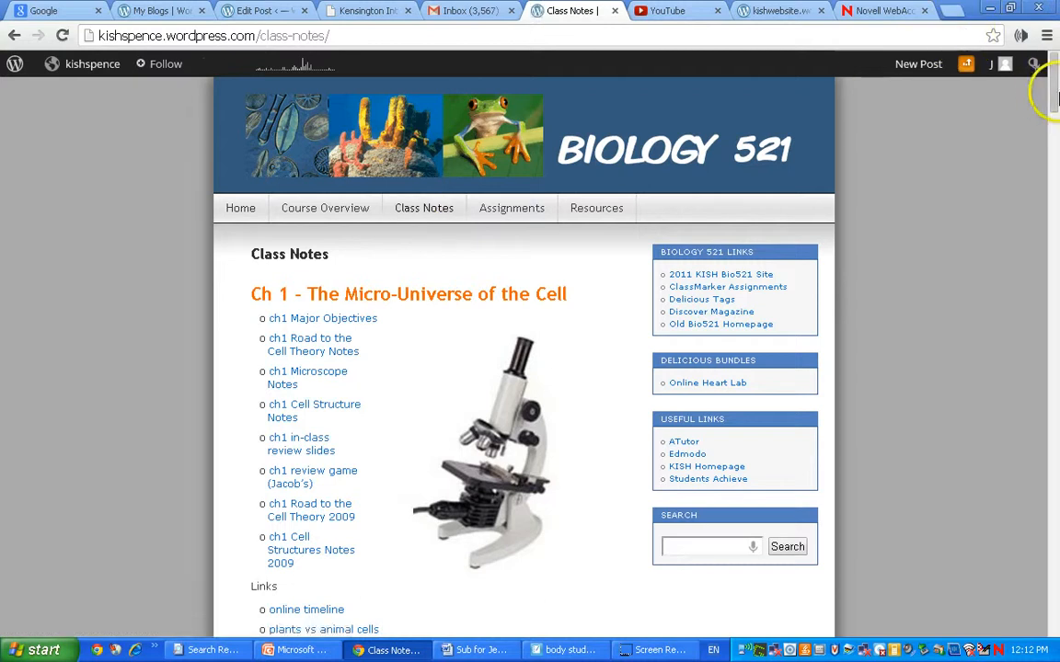
scroll("down", 3)
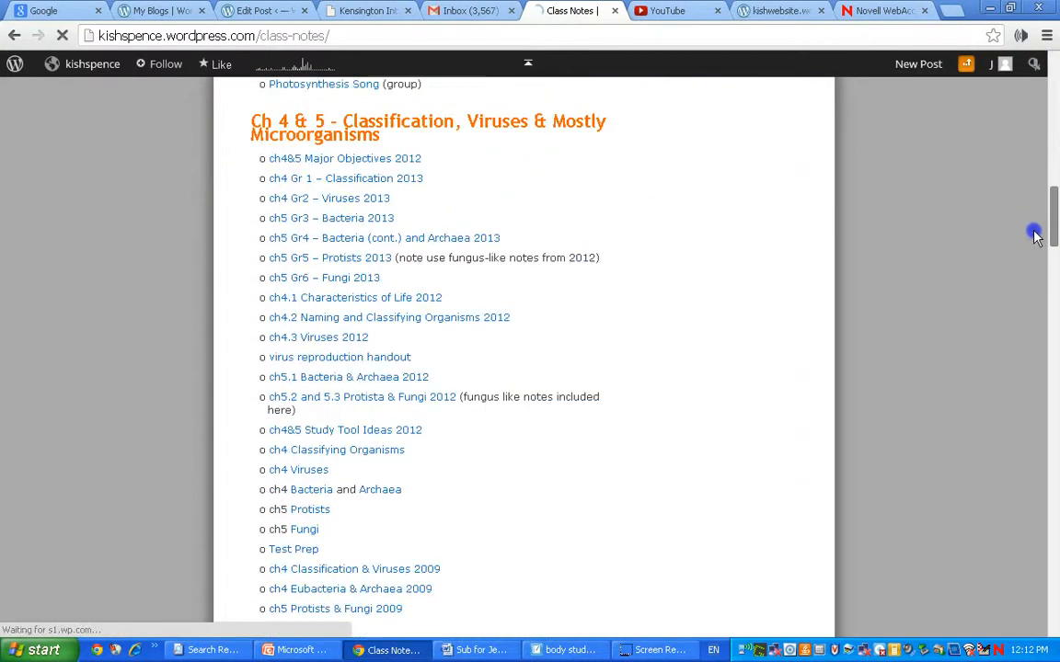
scroll("down", 3)
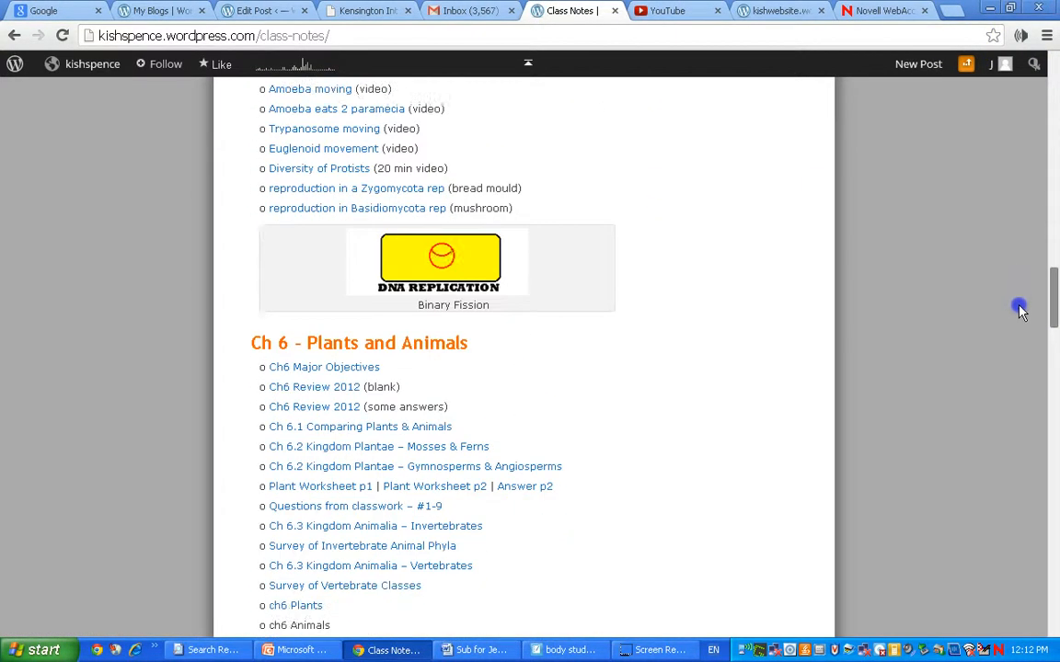
scroll("down", 3)
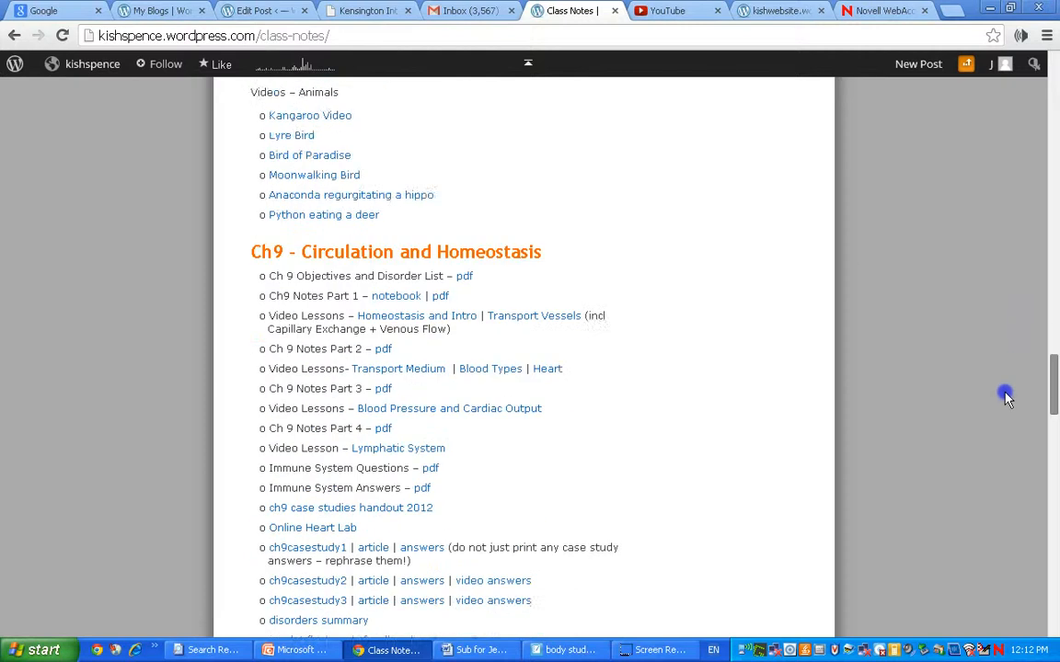
scroll("down", 3)
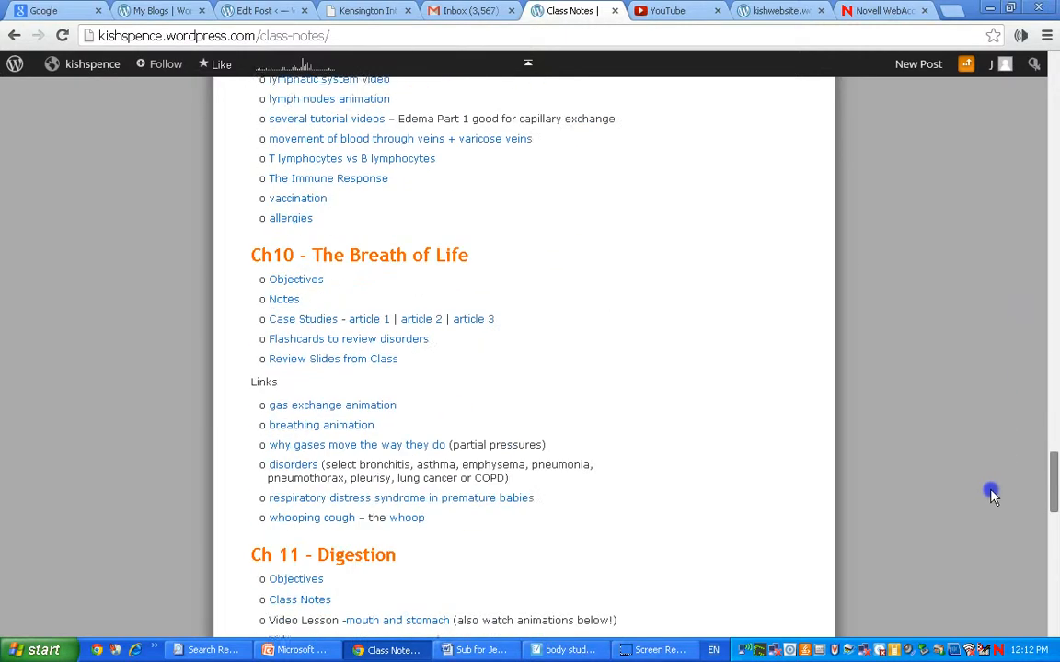
scroll("down", 3)
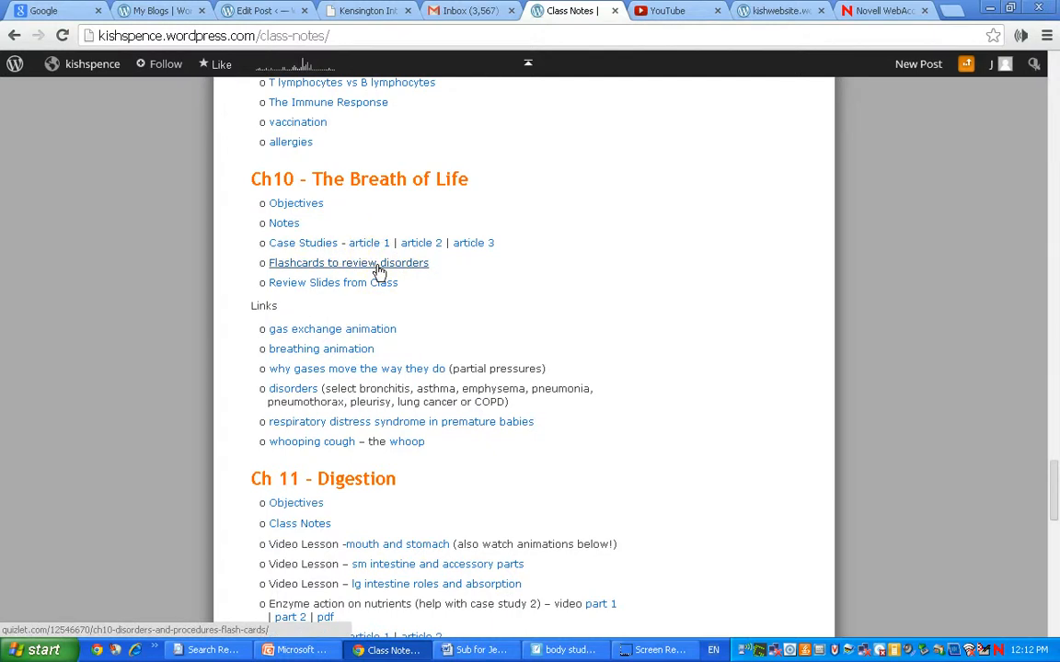
mouse_move(699, 234)
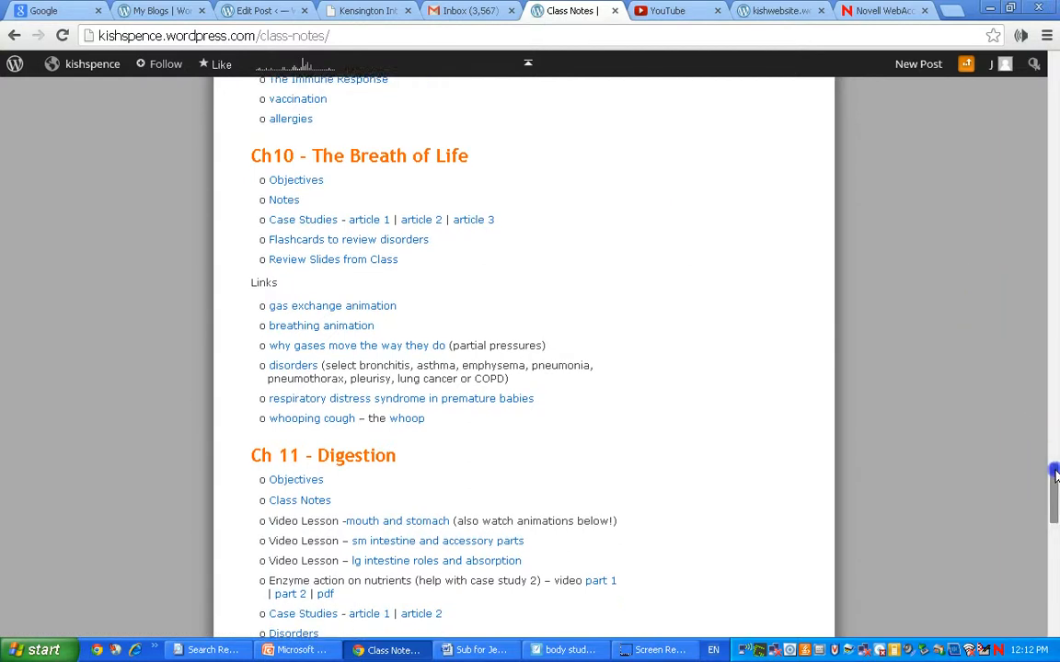
scroll("down", 3)
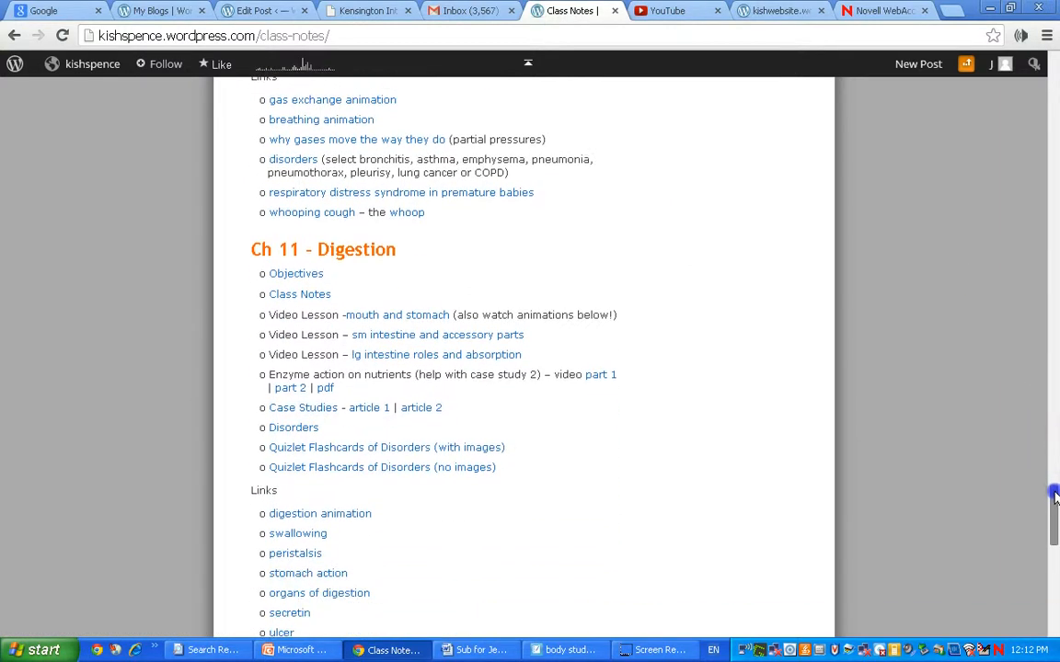
mouse_move(311, 483)
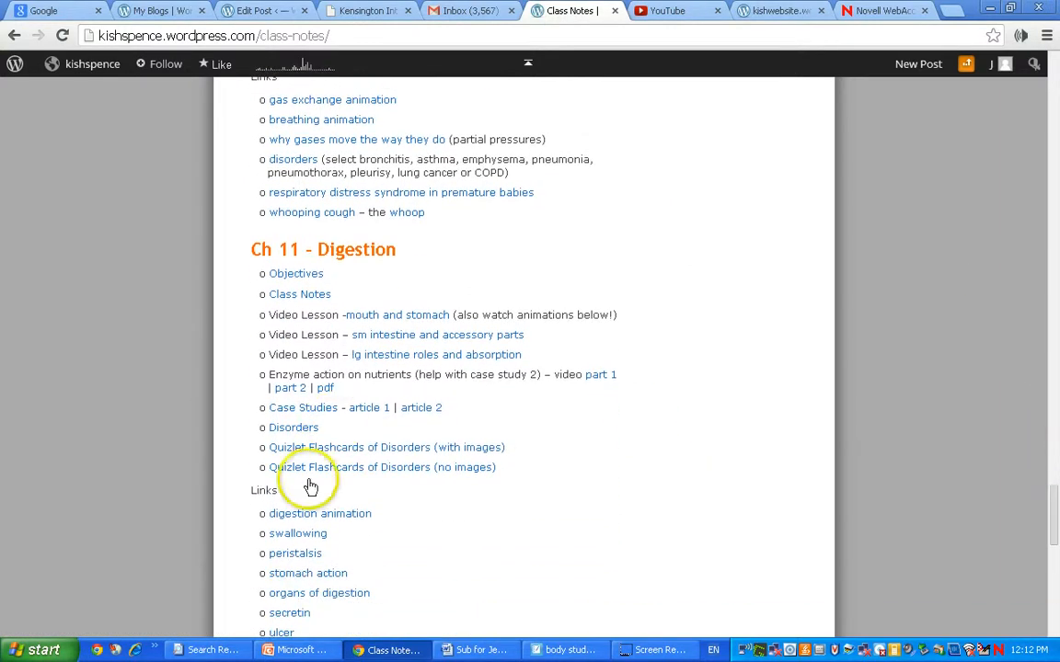
mouse_move(303, 553)
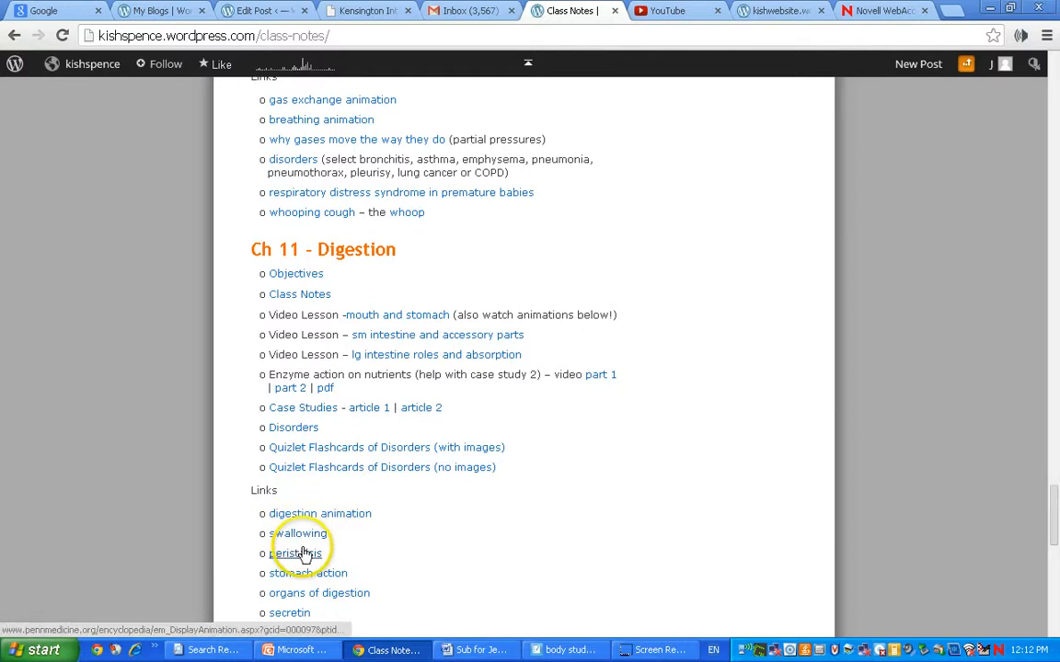
mouse_move(650, 376)
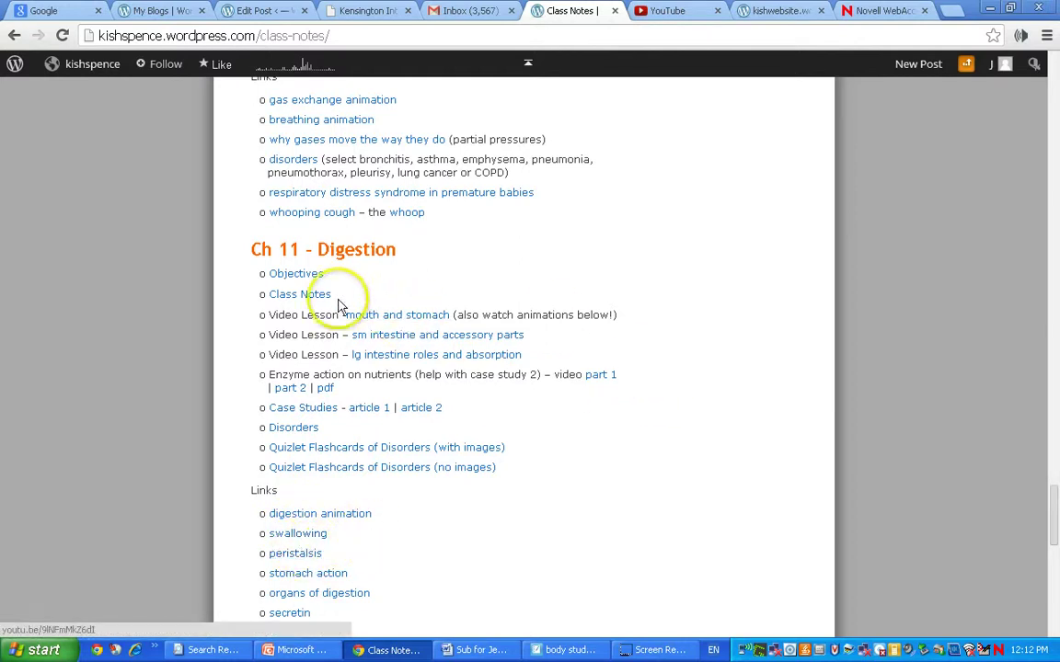
mouse_move(417, 324)
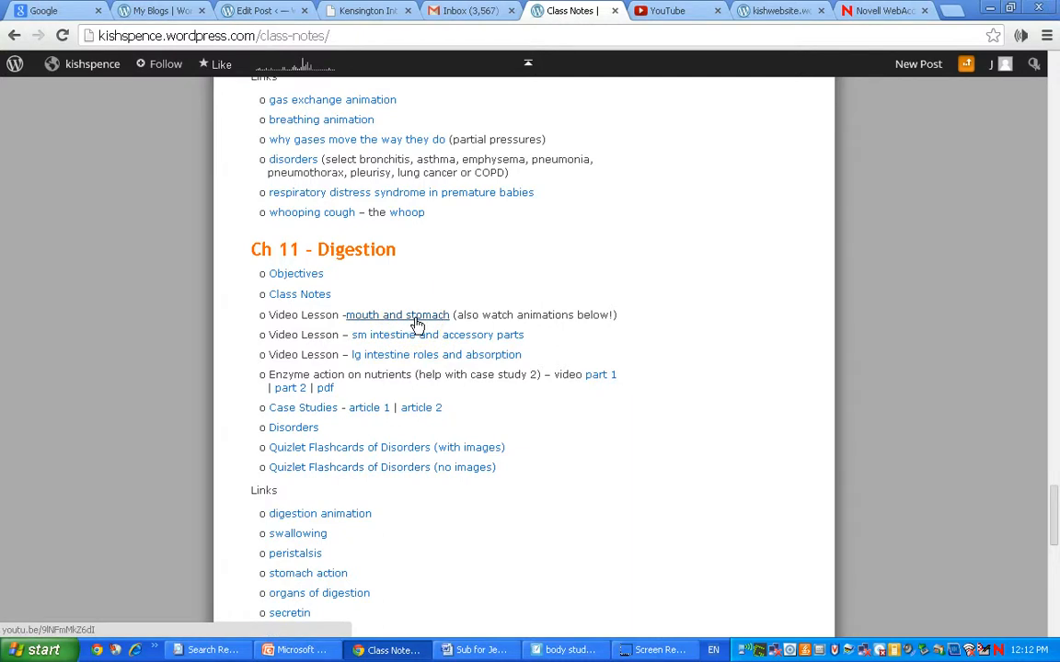
mouse_move(614, 329)
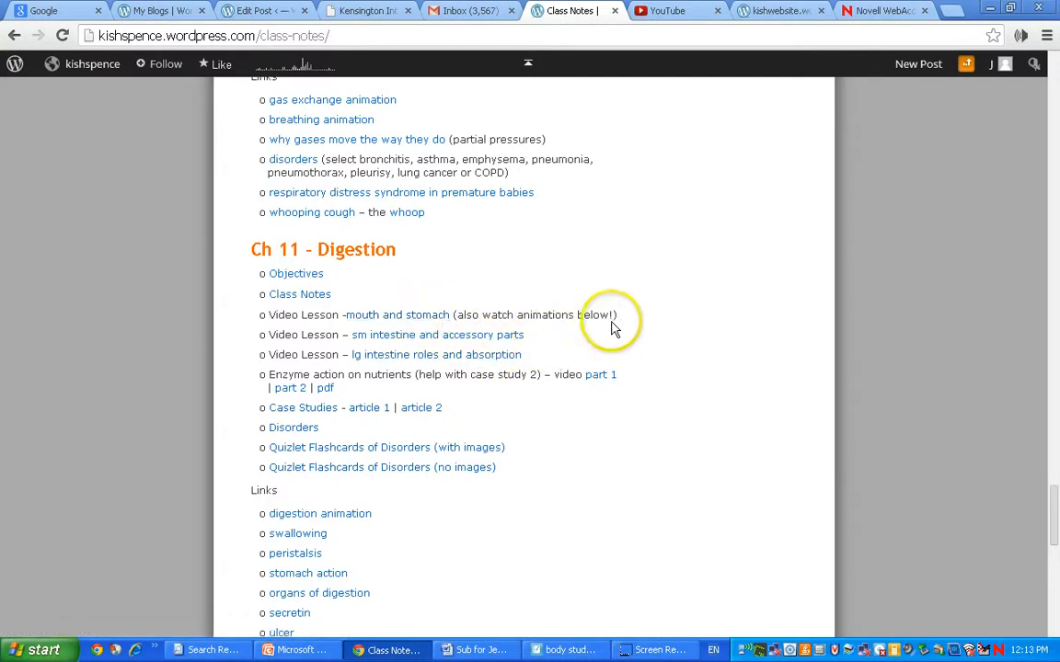
mouse_move(605, 315)
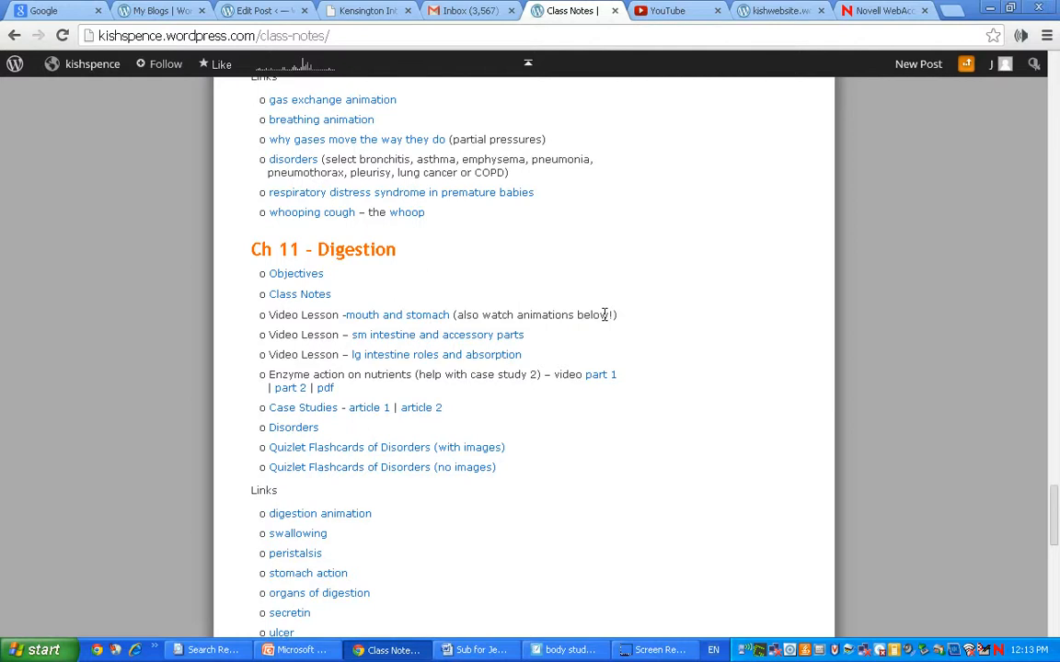
mouse_move(383, 313)
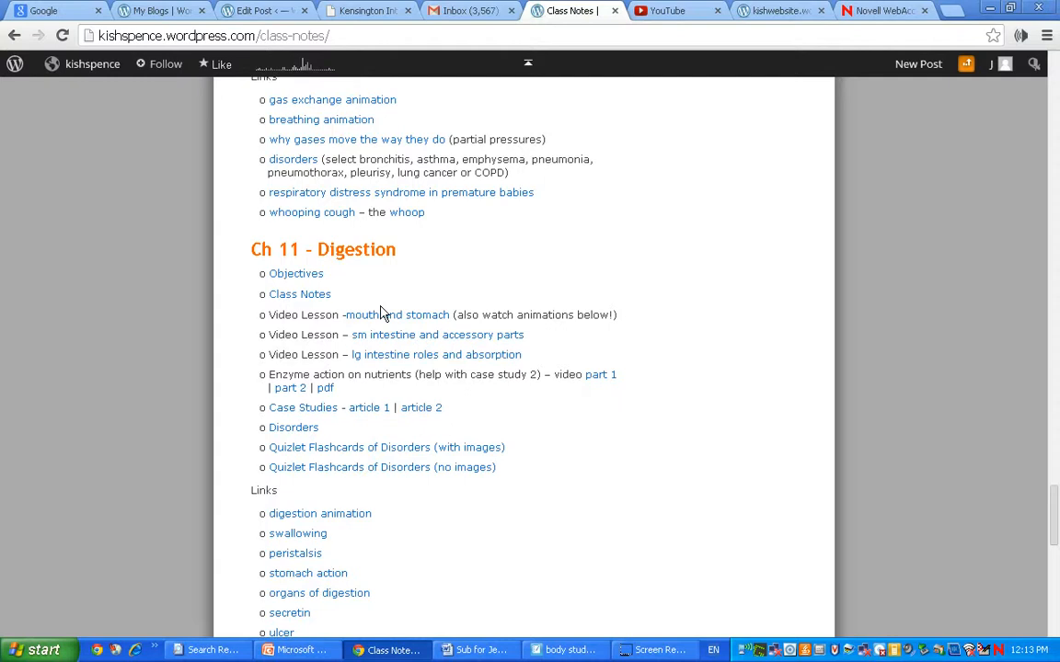
mouse_move(445, 343)
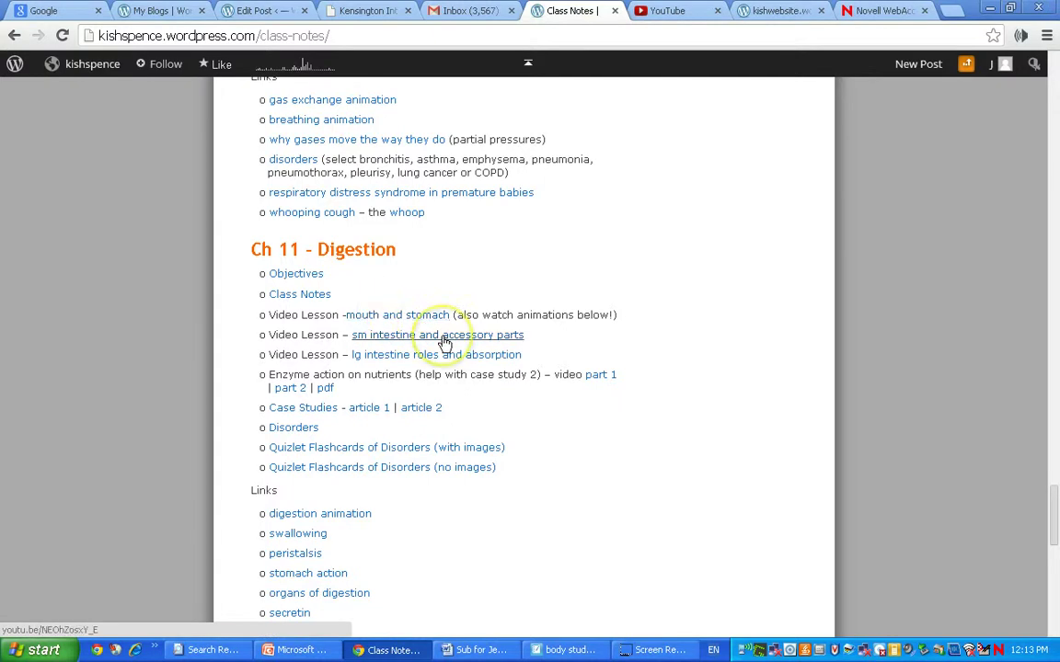
mouse_move(444, 343)
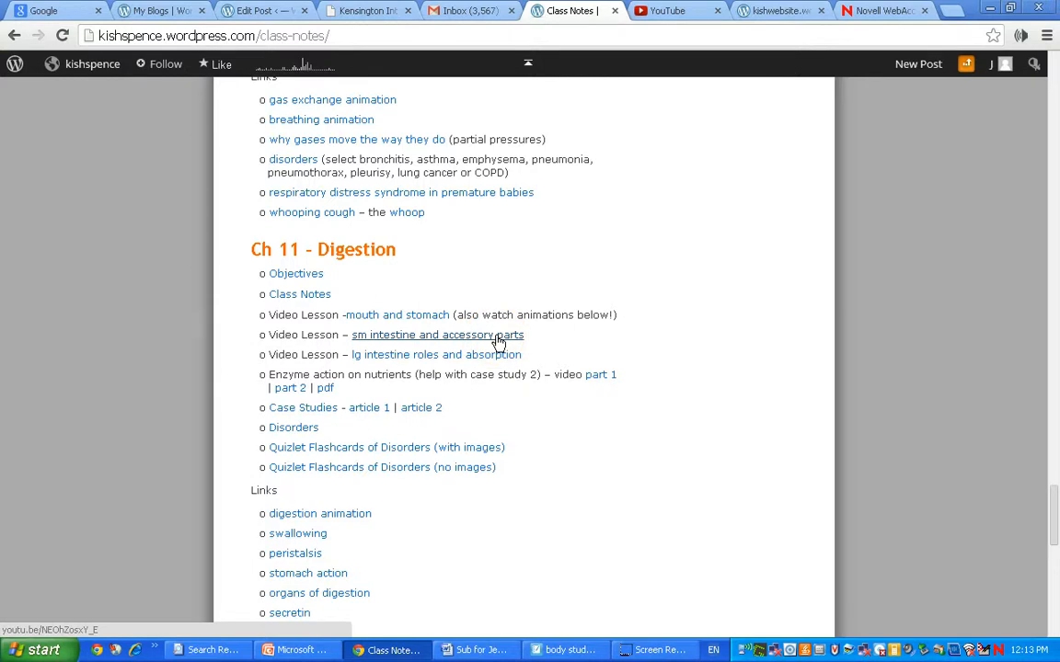
mouse_move(492, 359)
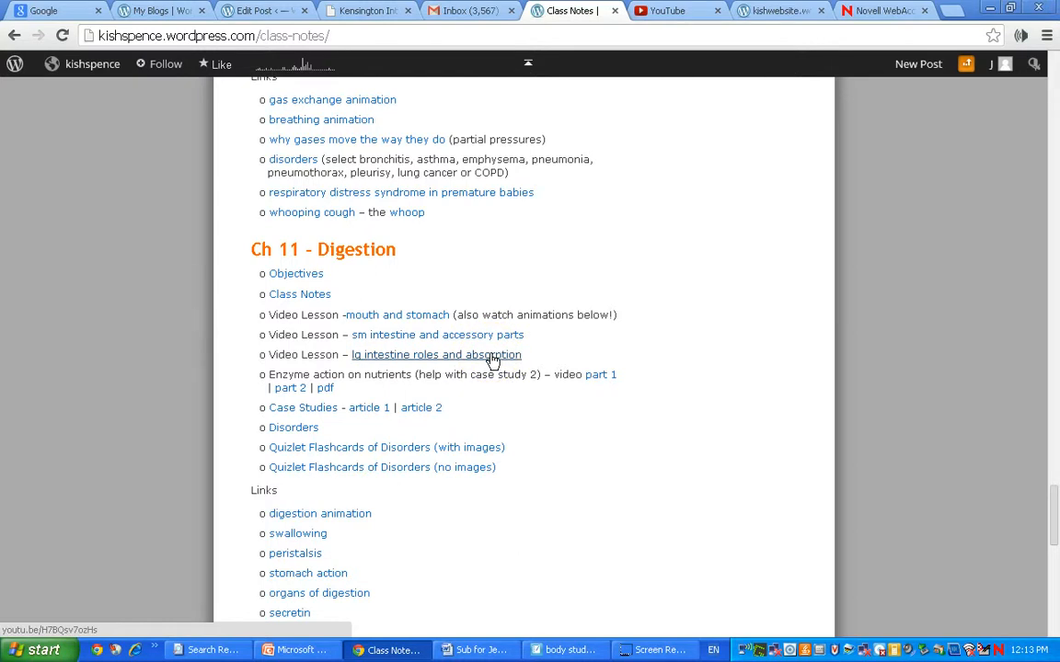
mouse_move(596, 382)
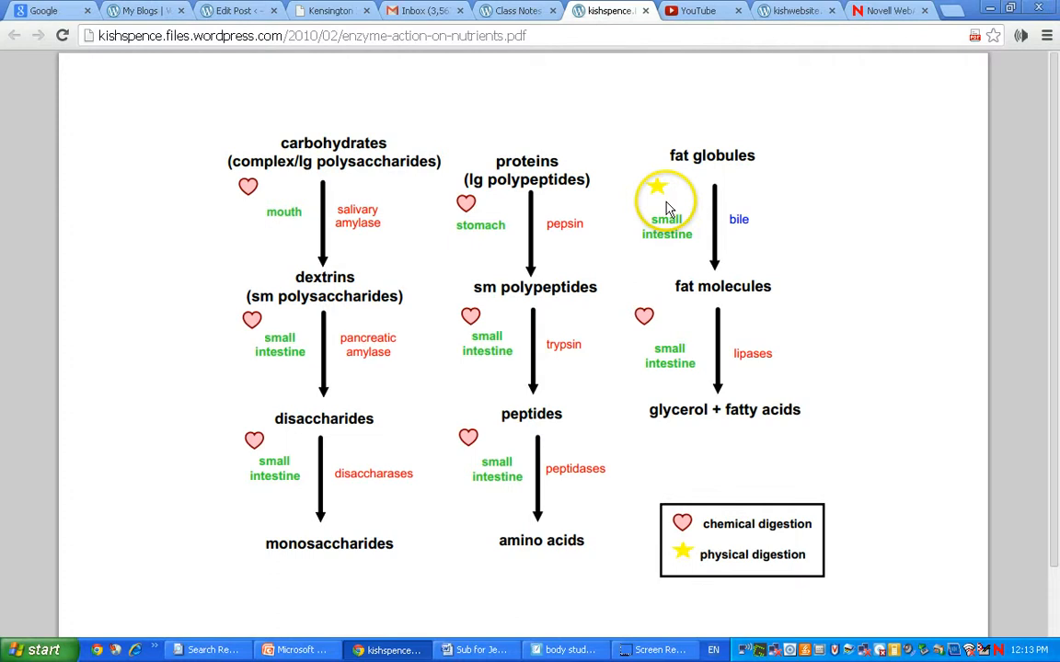
mouse_move(753, 283)
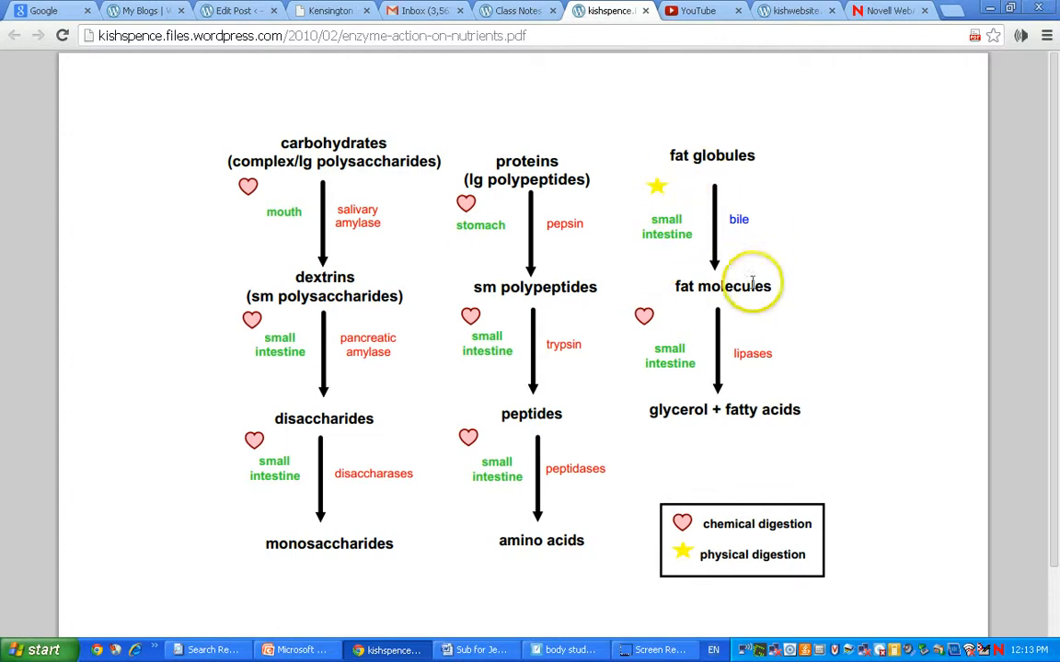
mouse_move(722, 232)
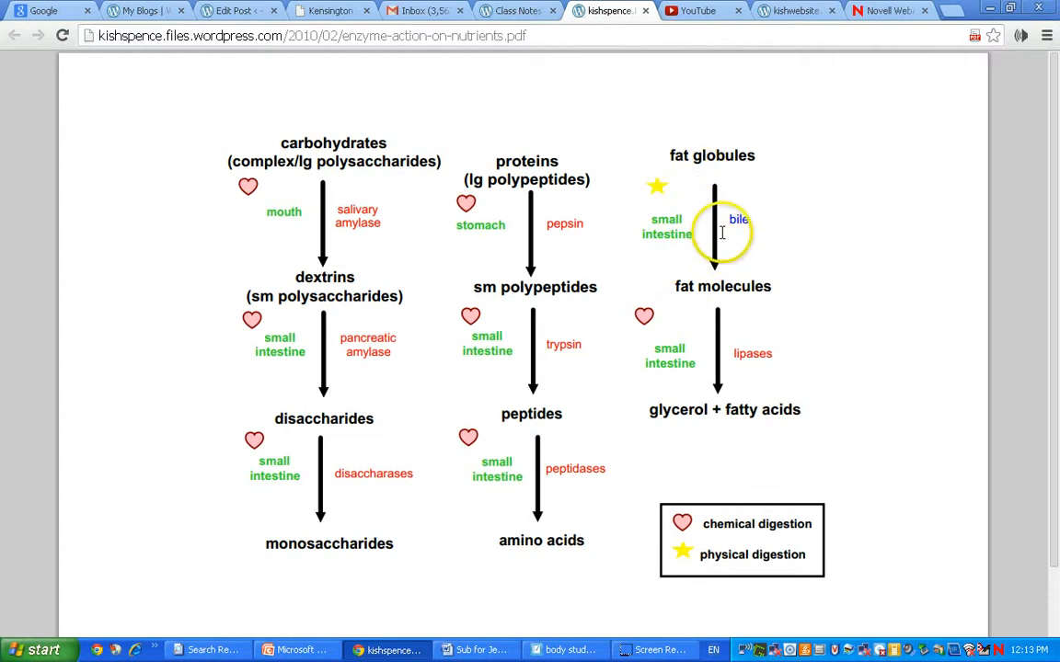
mouse_move(697, 319)
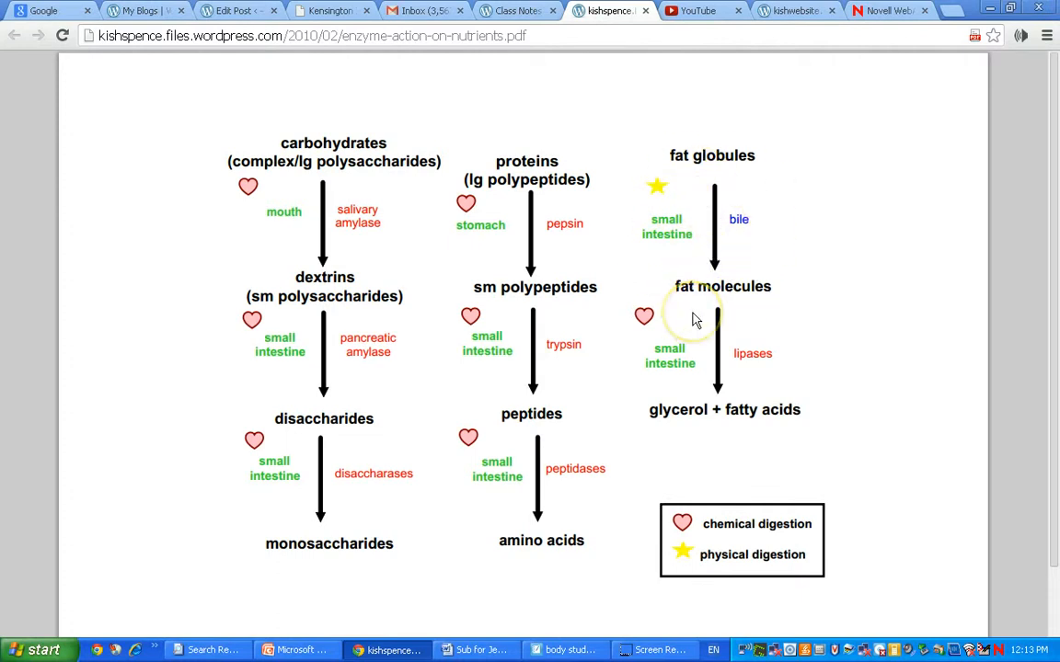
mouse_move(695, 347)
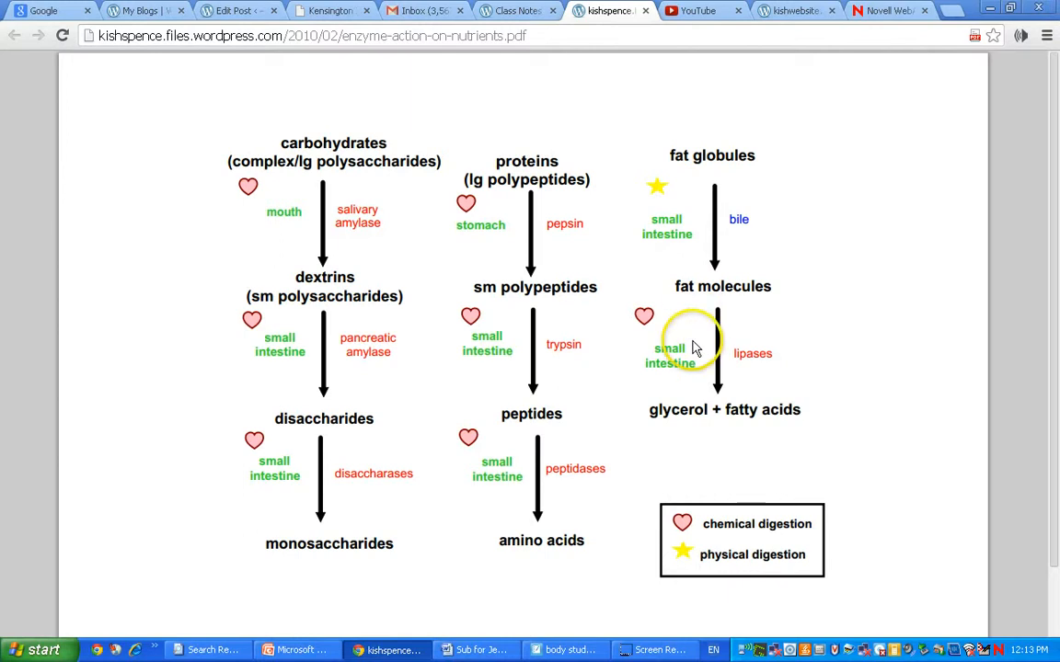
mouse_move(584, 460)
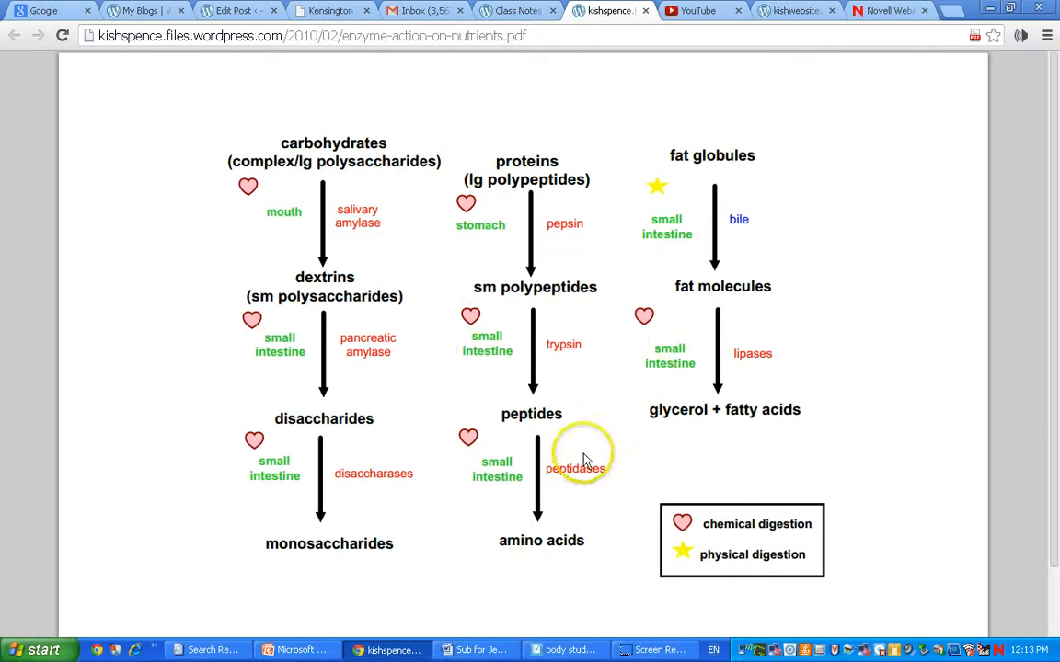
mouse_move(450, 436)
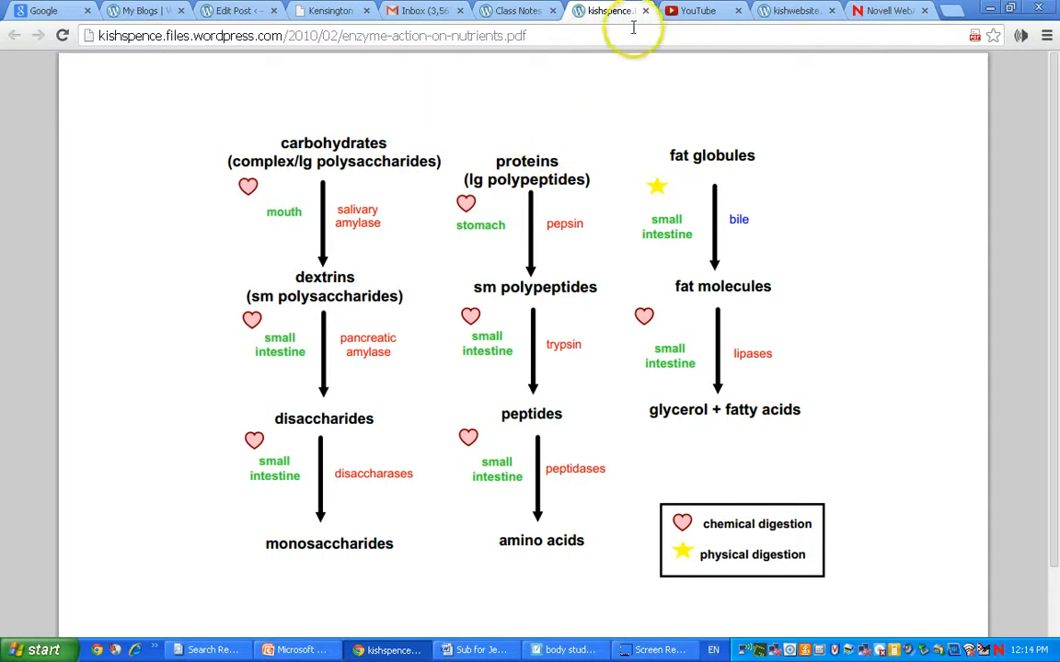
- Close the enzyme-action chart PDF tab to return to the Ch 11 Digestion class notes
left_click(517, 10)
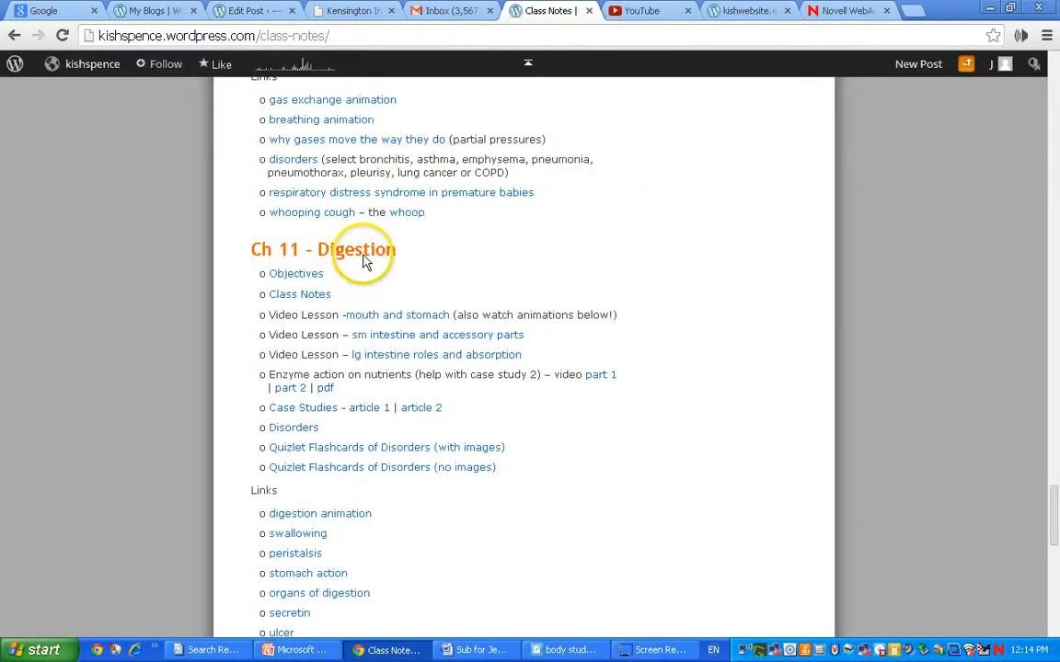
mouse_move(345, 423)
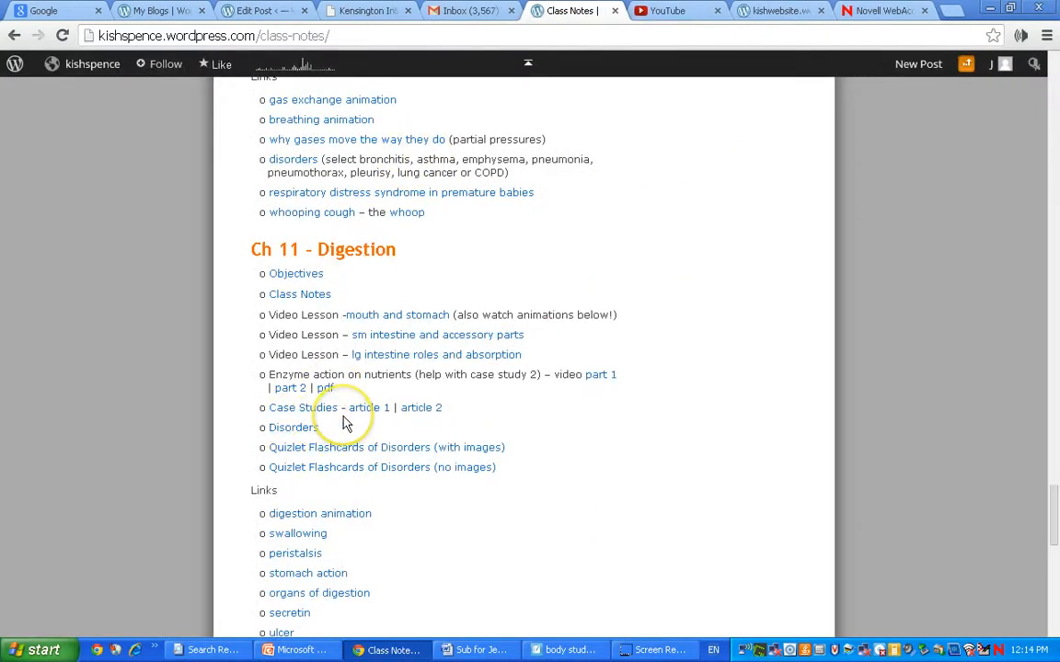
mouse_move(441, 611)
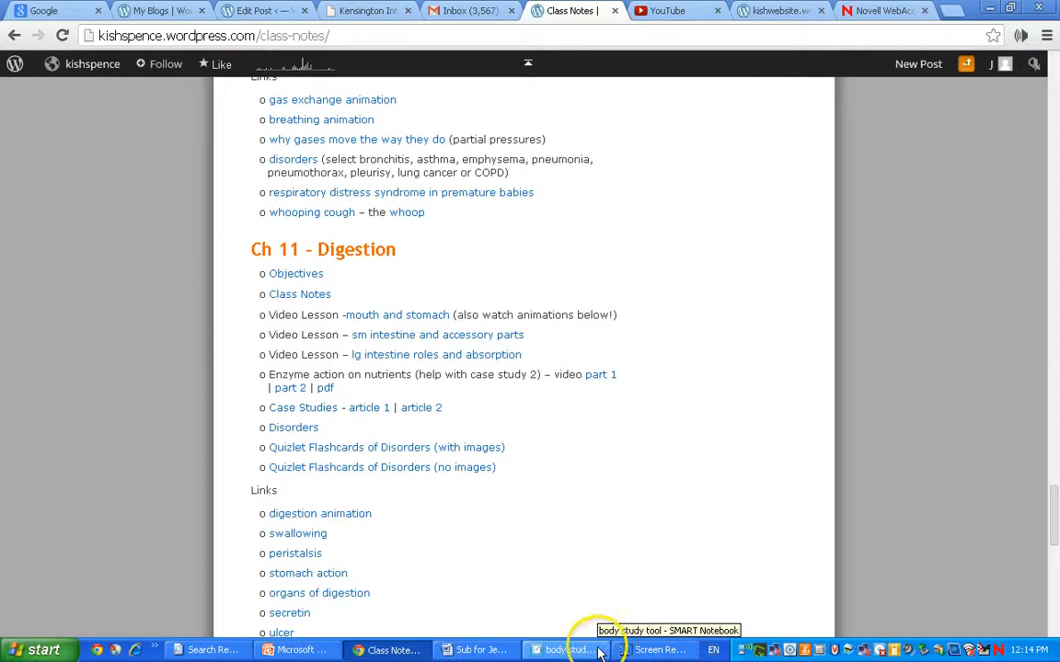
- Bring the body study tool notebook window forward from the taskbar
left_click(563, 650)
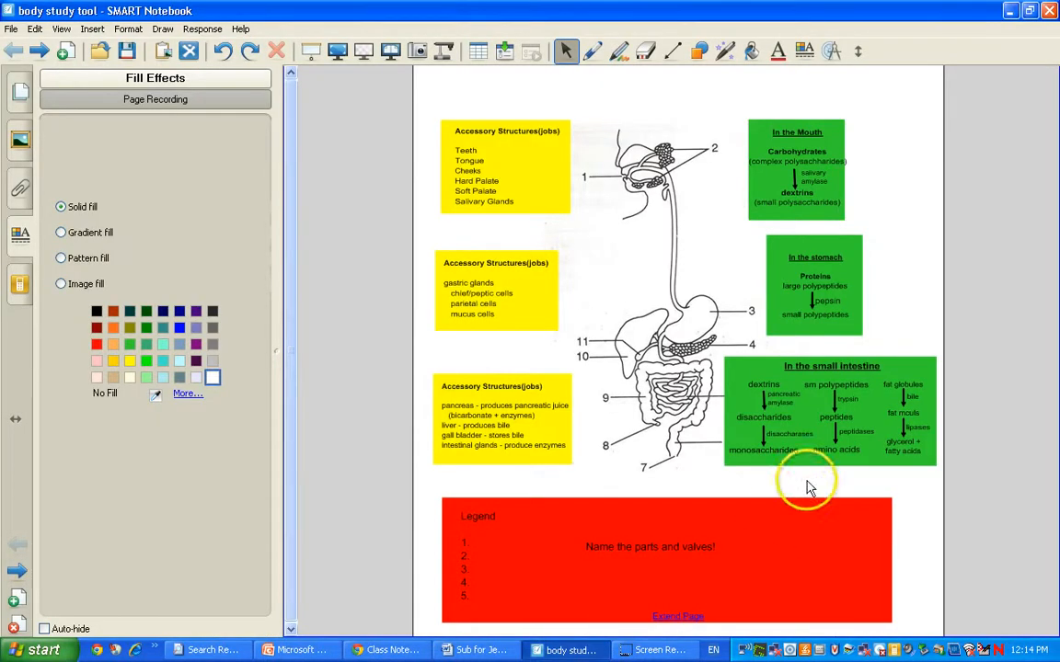
mouse_move(936, 259)
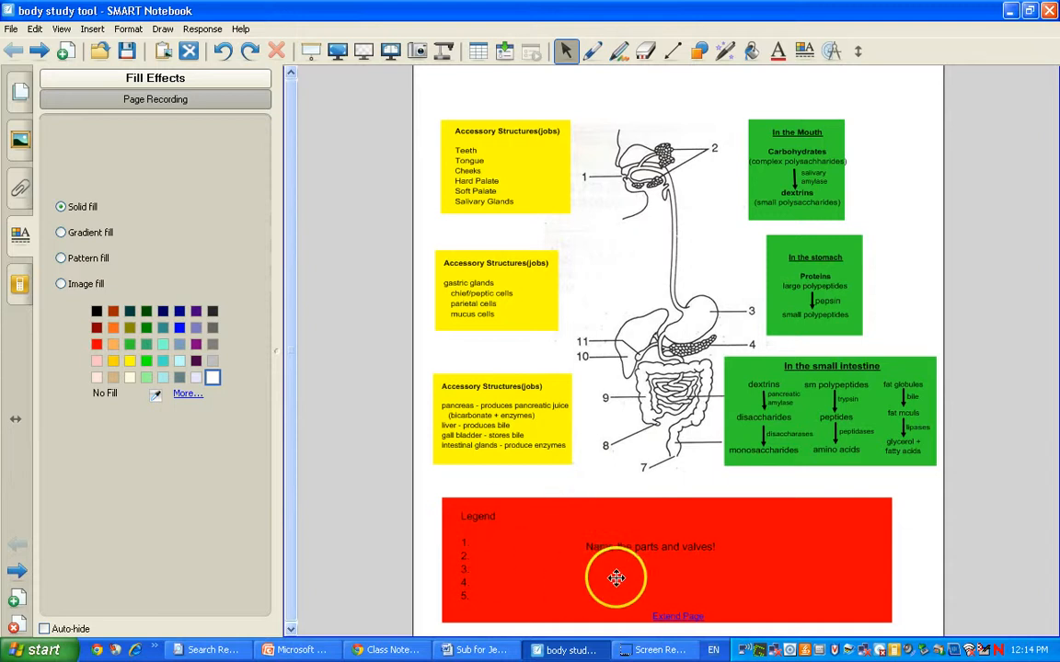
mouse_move(612, 592)
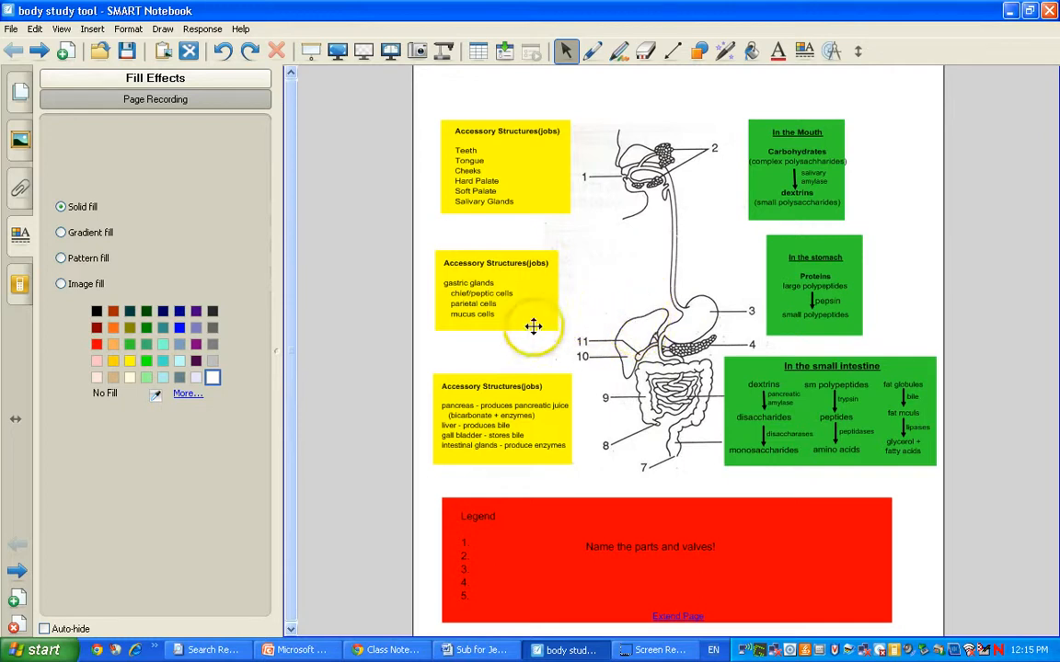
mouse_move(525, 177)
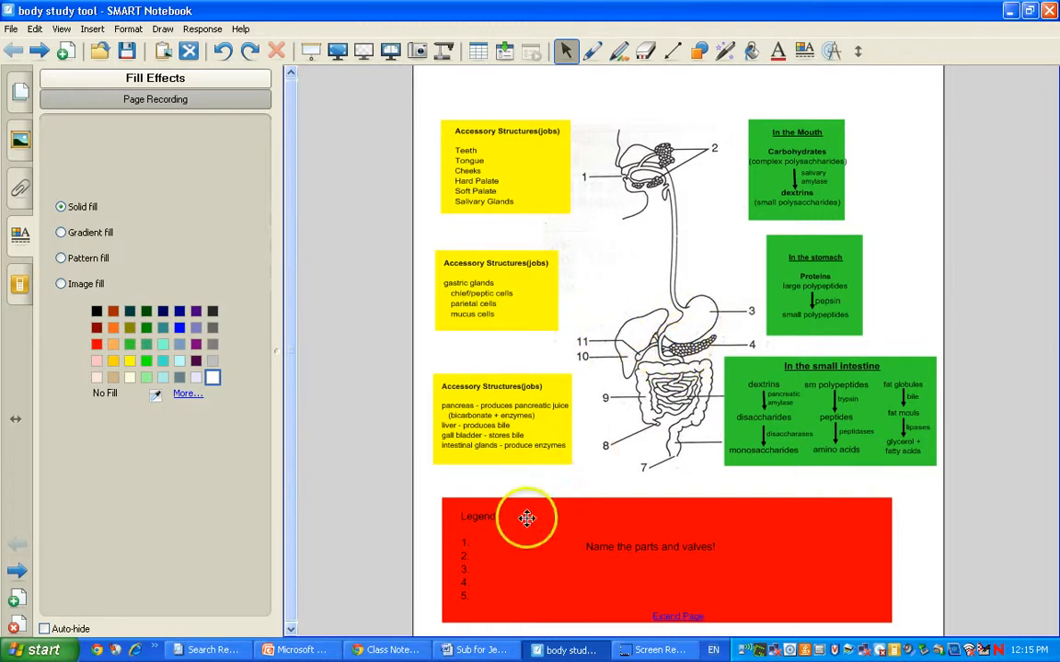
mouse_move(612, 566)
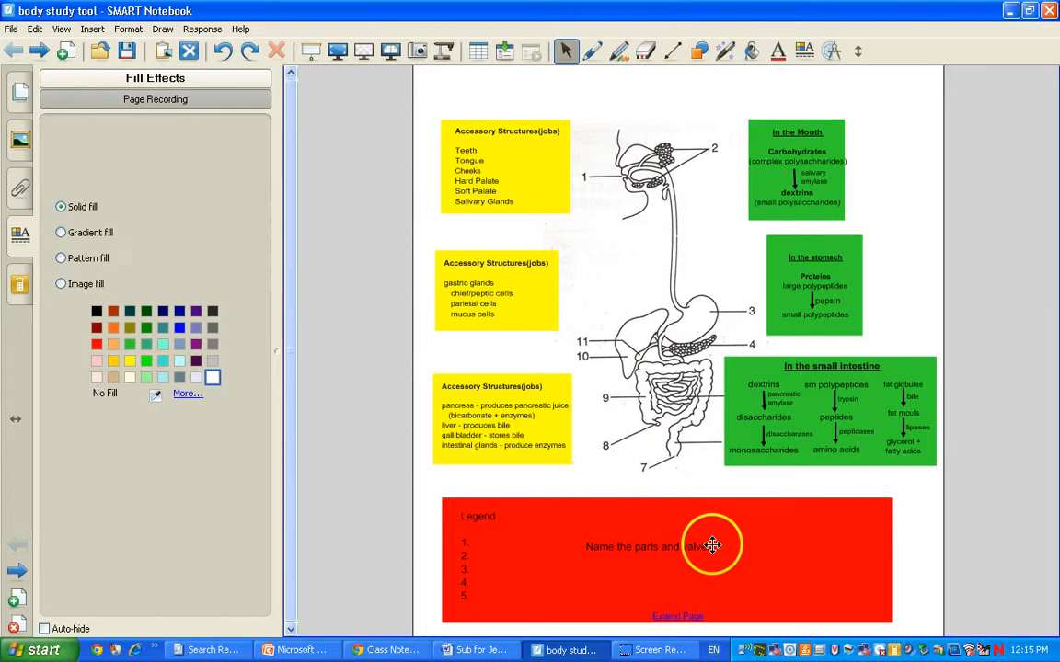
mouse_move(706, 156)
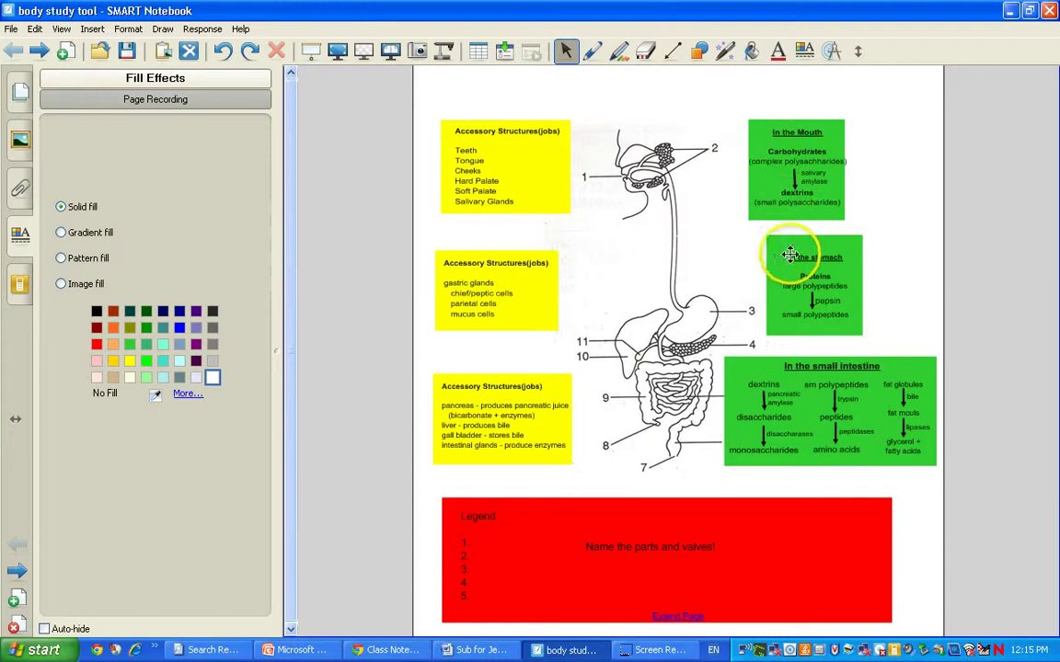
mouse_move(742, 370)
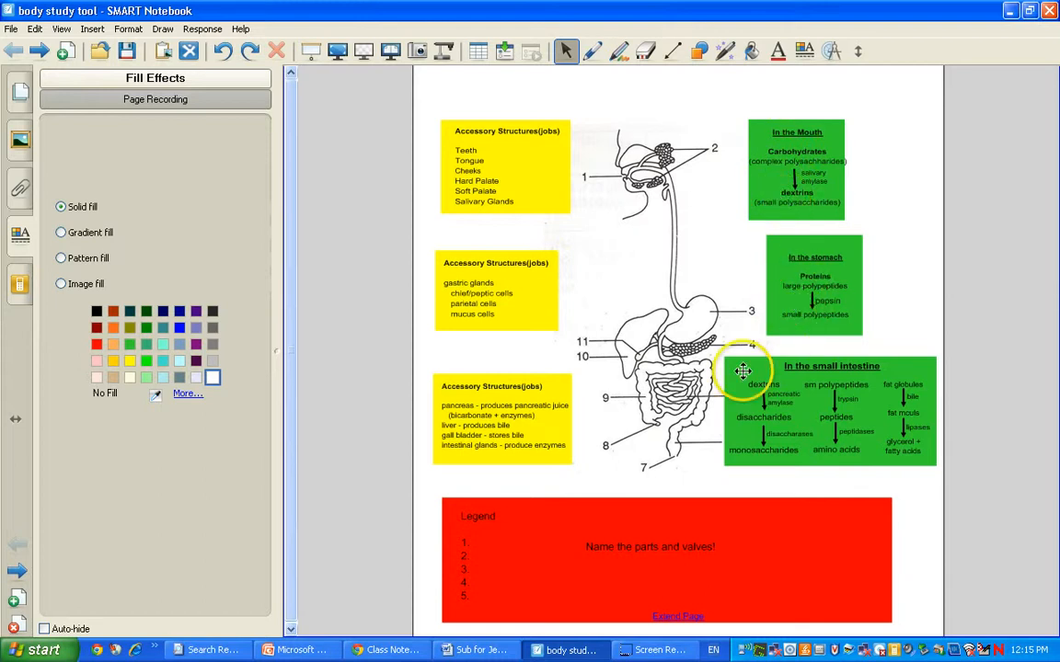
mouse_move(783, 239)
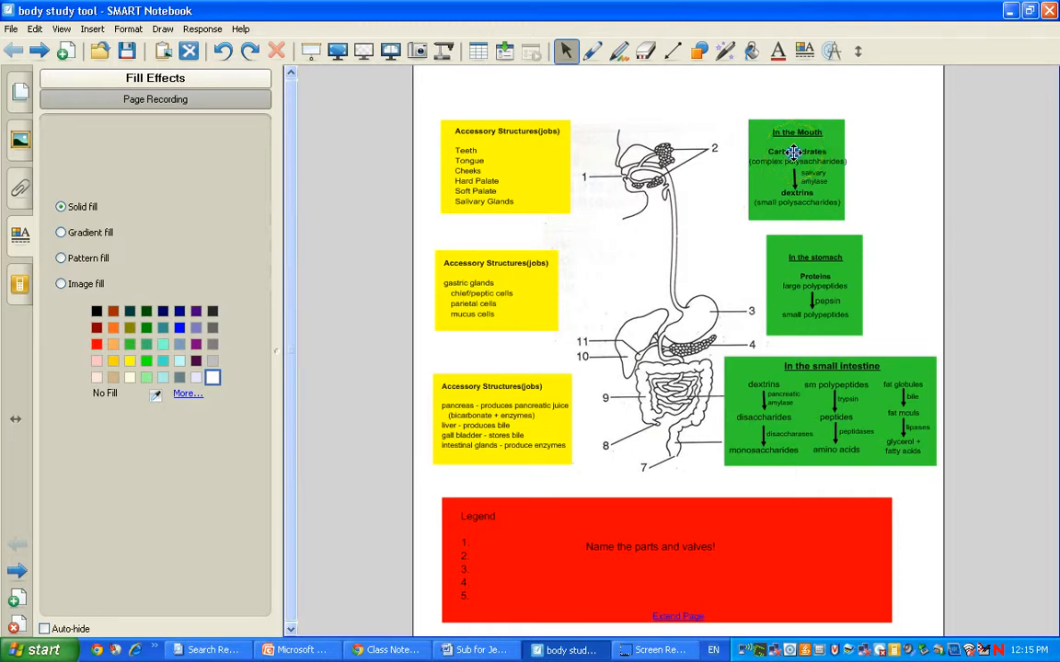
left_click(795, 194)
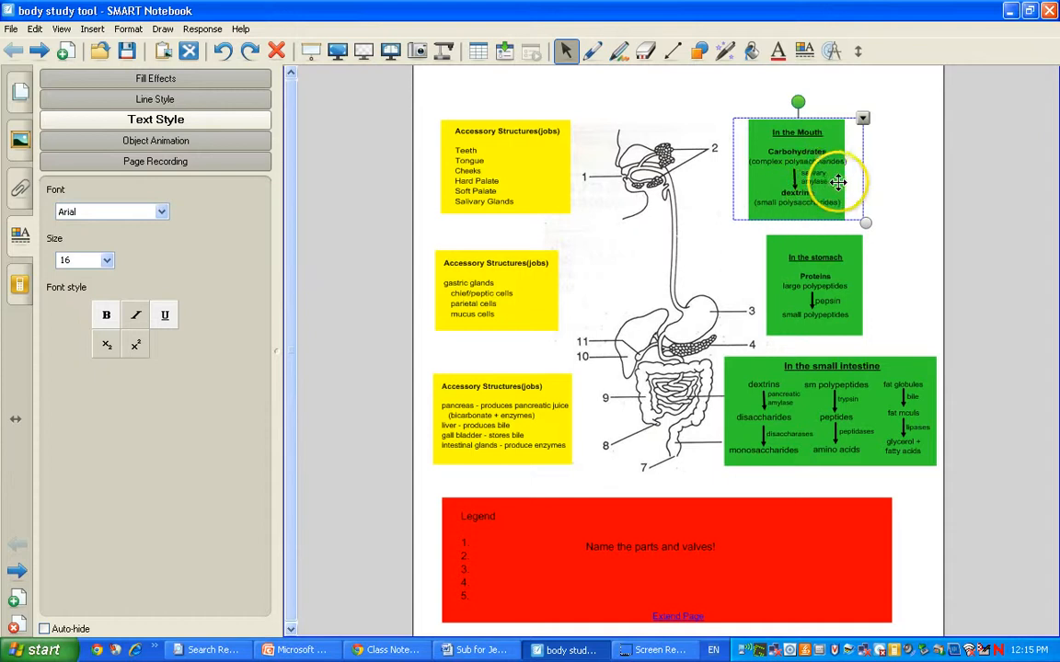
mouse_move(897, 182)
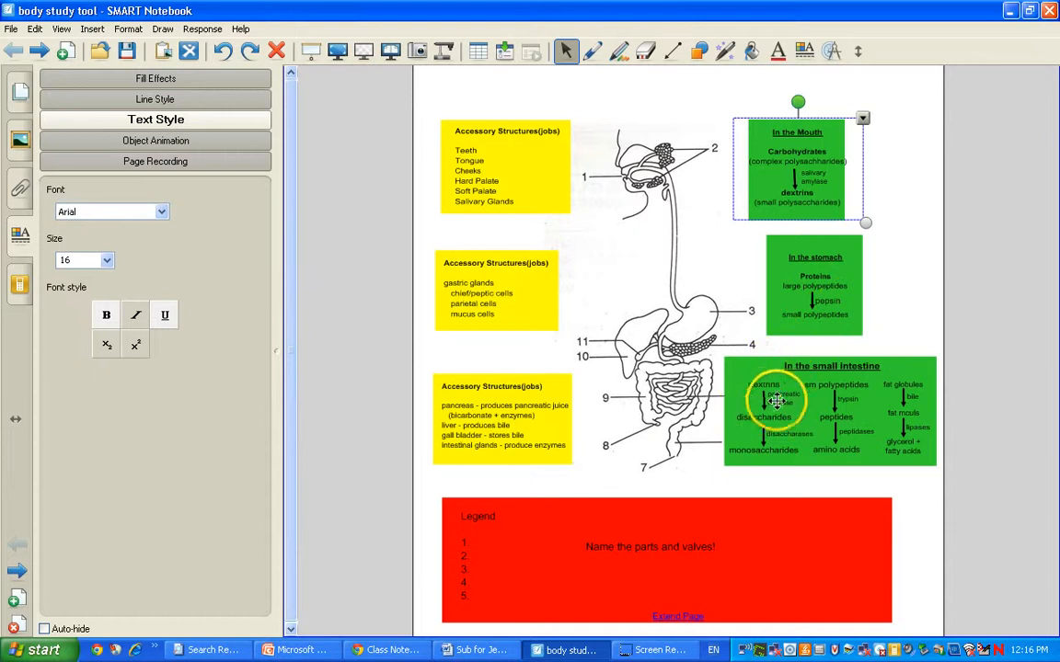
mouse_move(760, 459)
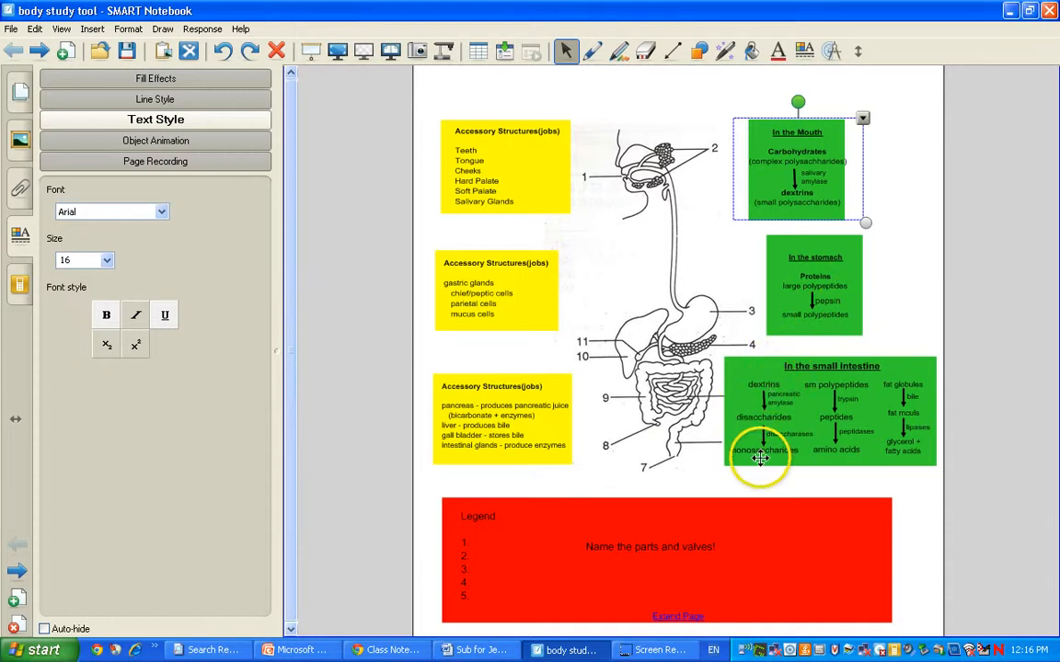
mouse_move(900, 440)
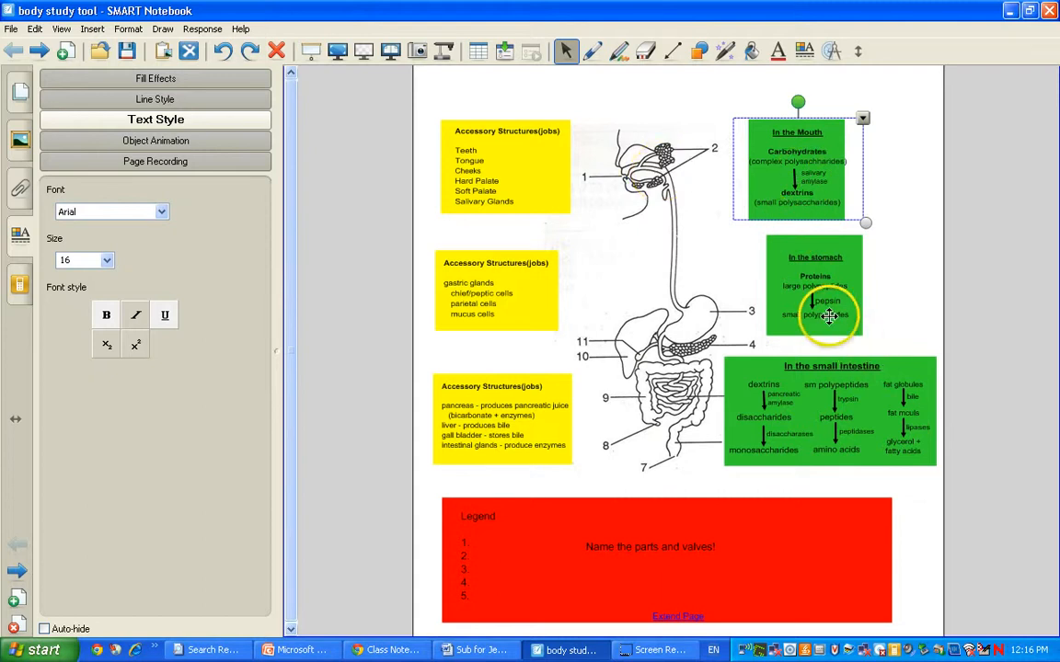
mouse_move(766, 385)
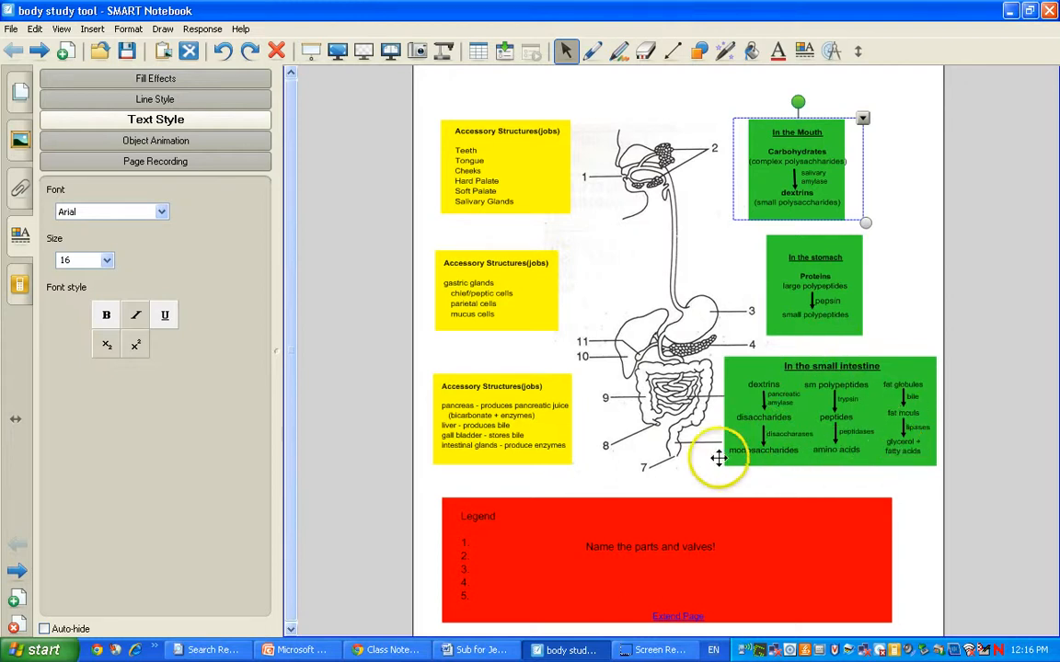
mouse_move(831, 448)
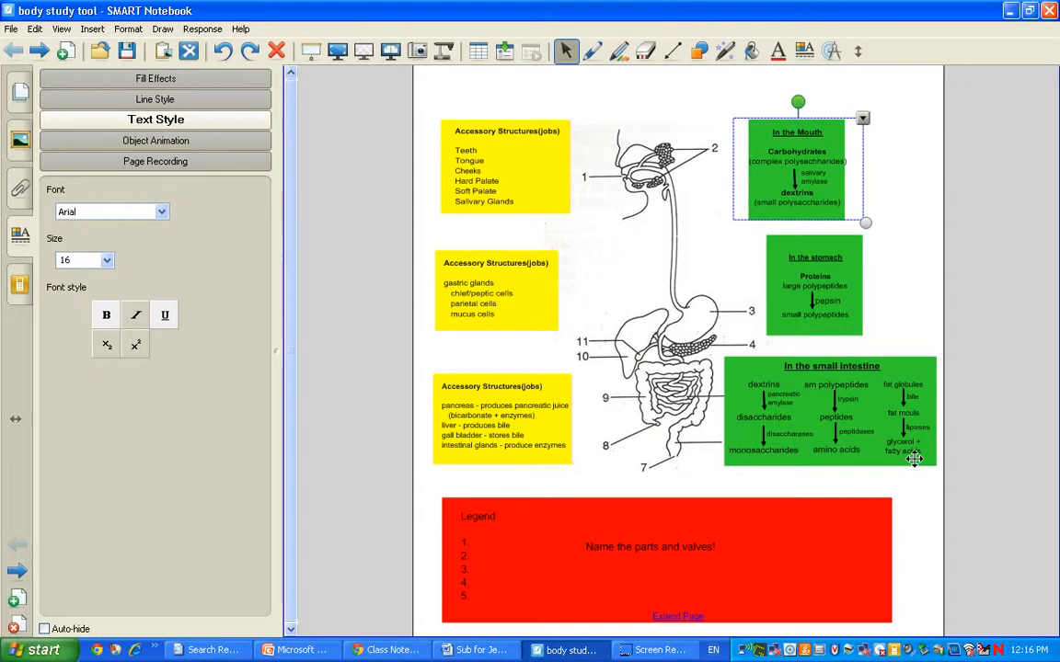
mouse_move(886, 387)
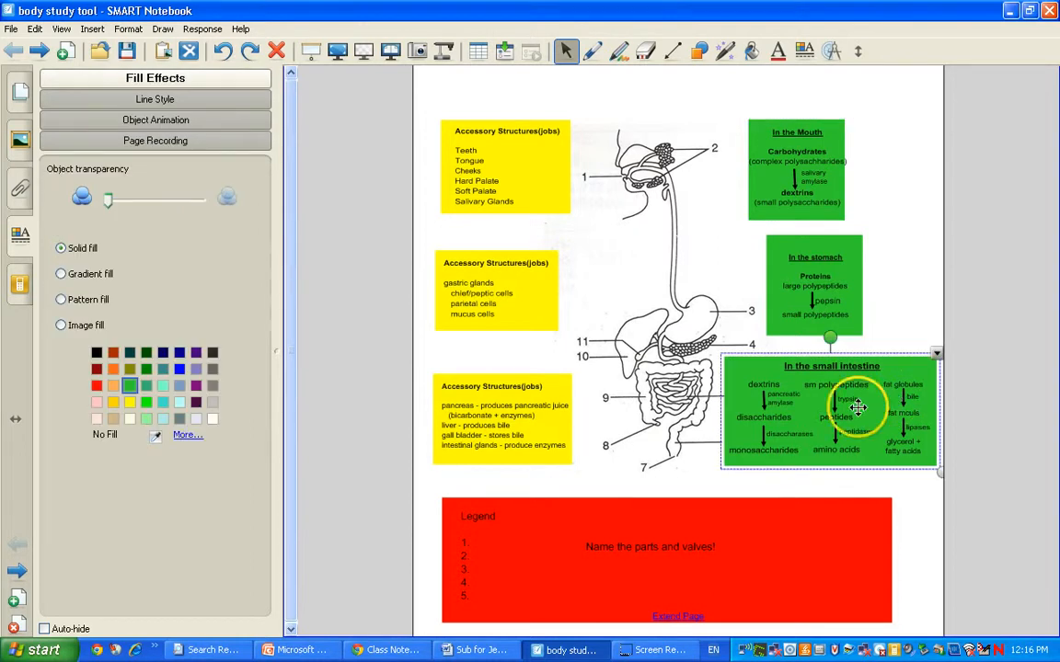
mouse_move(782, 507)
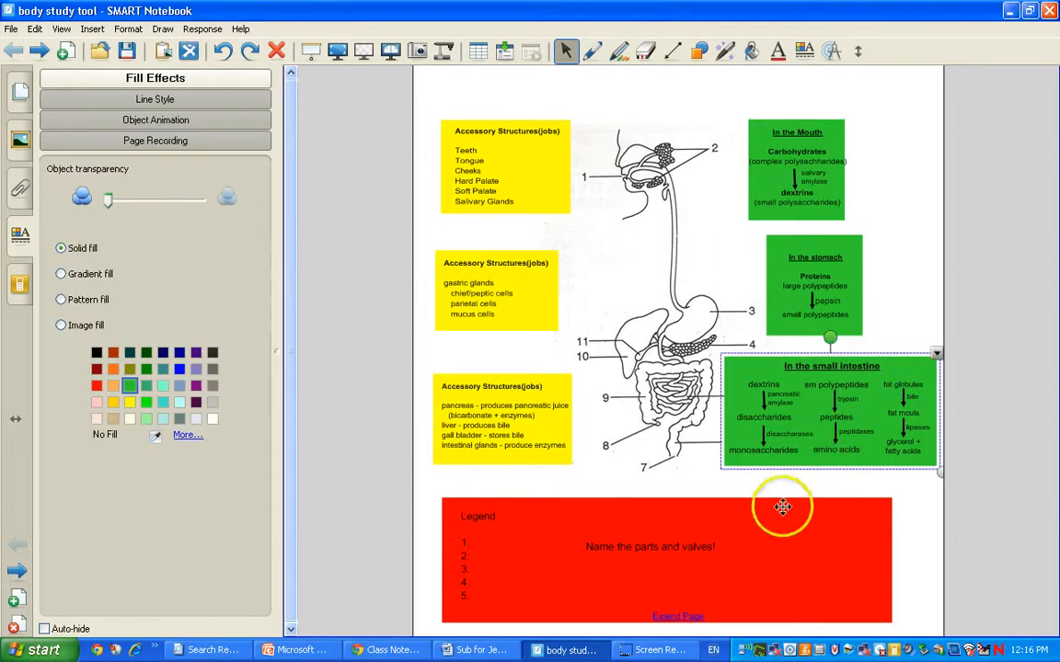
mouse_move(814, 482)
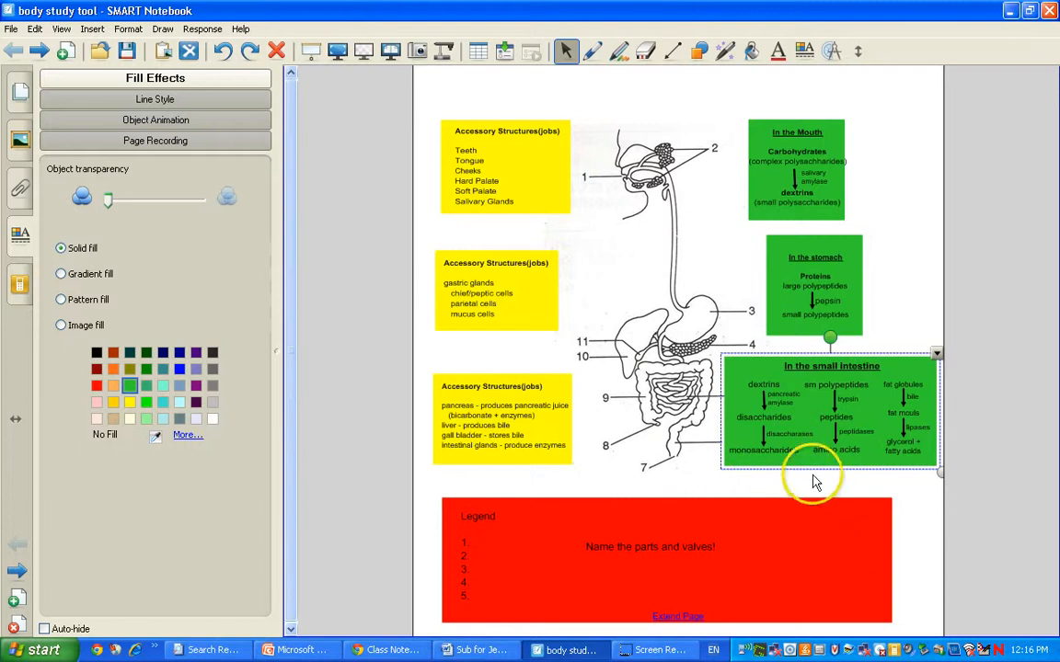
mouse_move(807, 548)
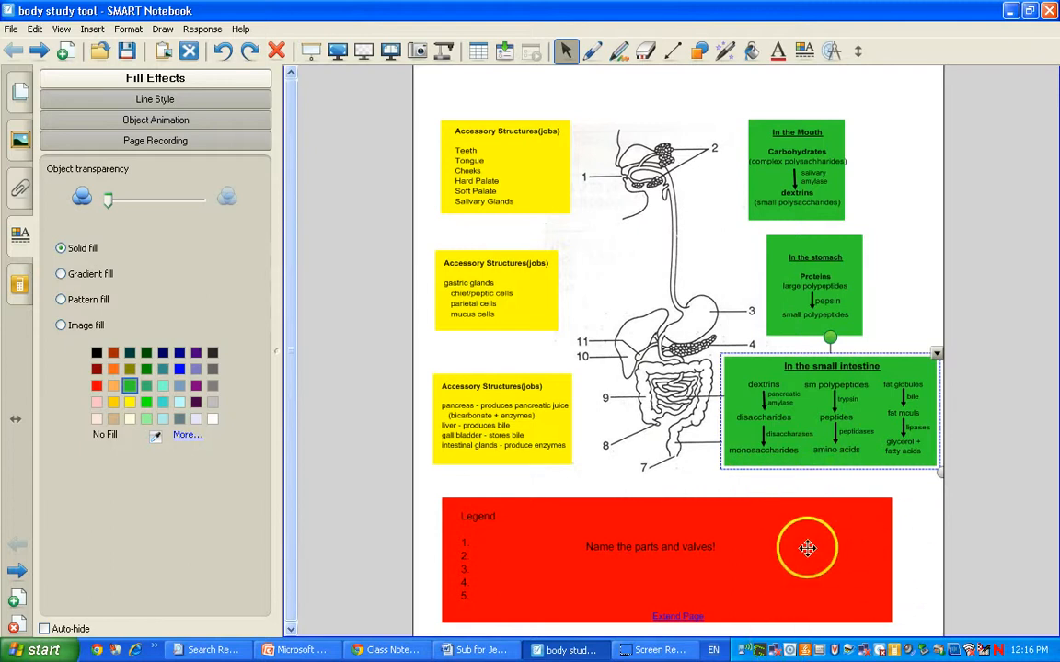
mouse_move(831, 502)
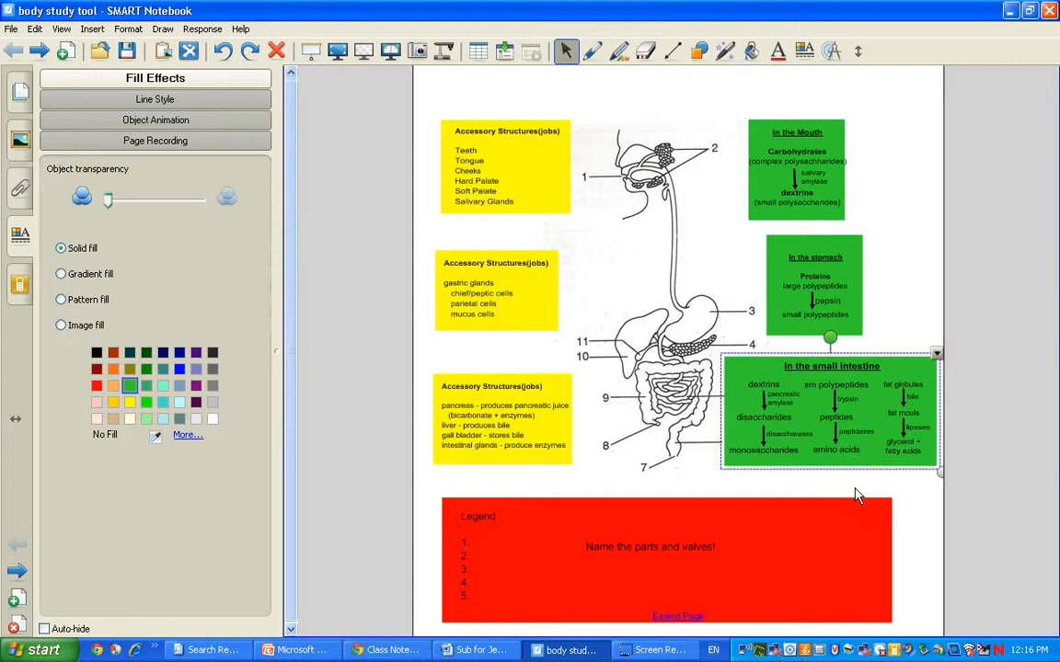
mouse_move(883, 483)
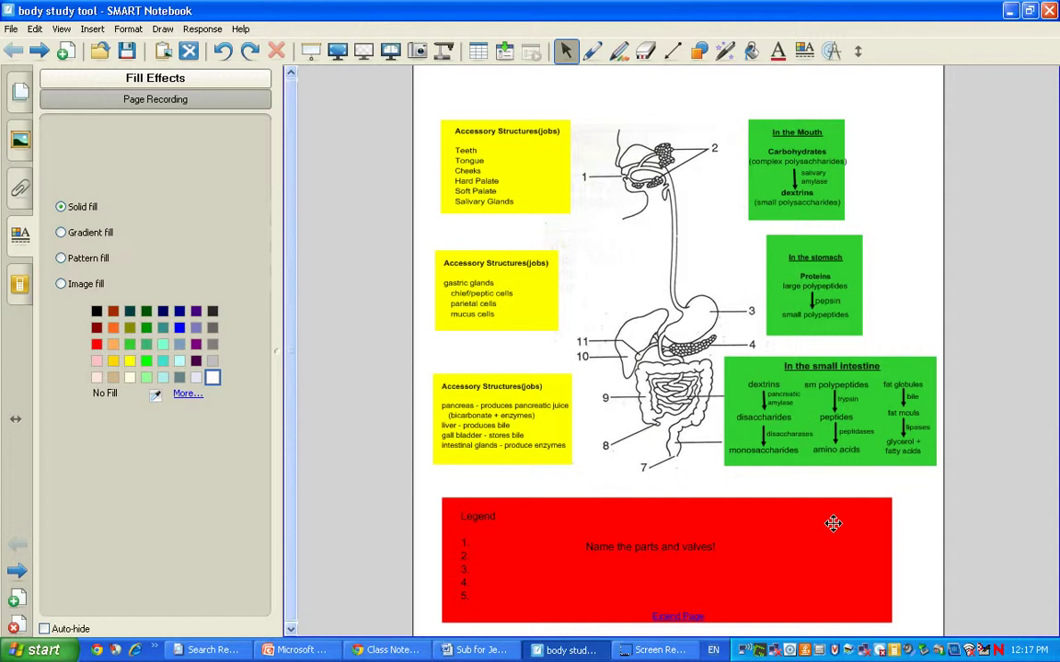
mouse_move(530, 165)
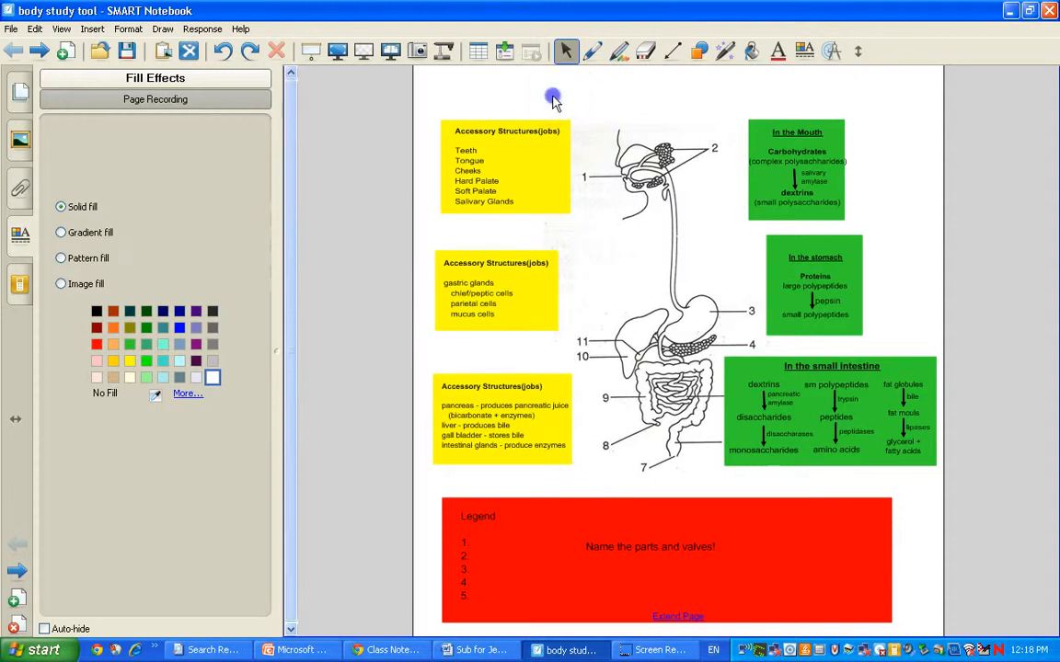
mouse_move(553, 99)
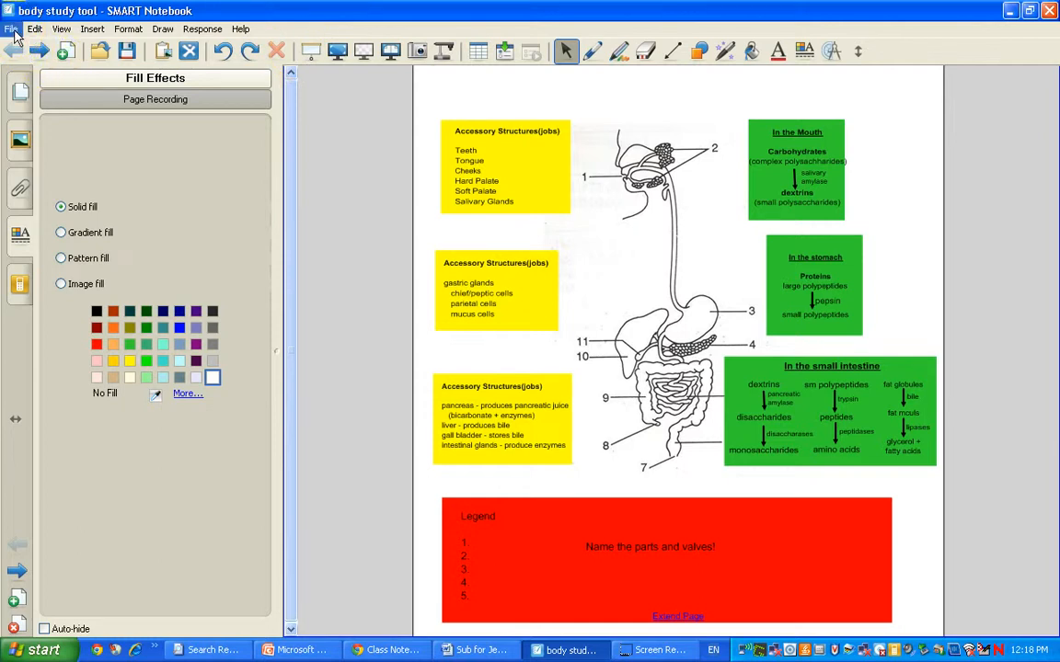
left_click(35, 28)
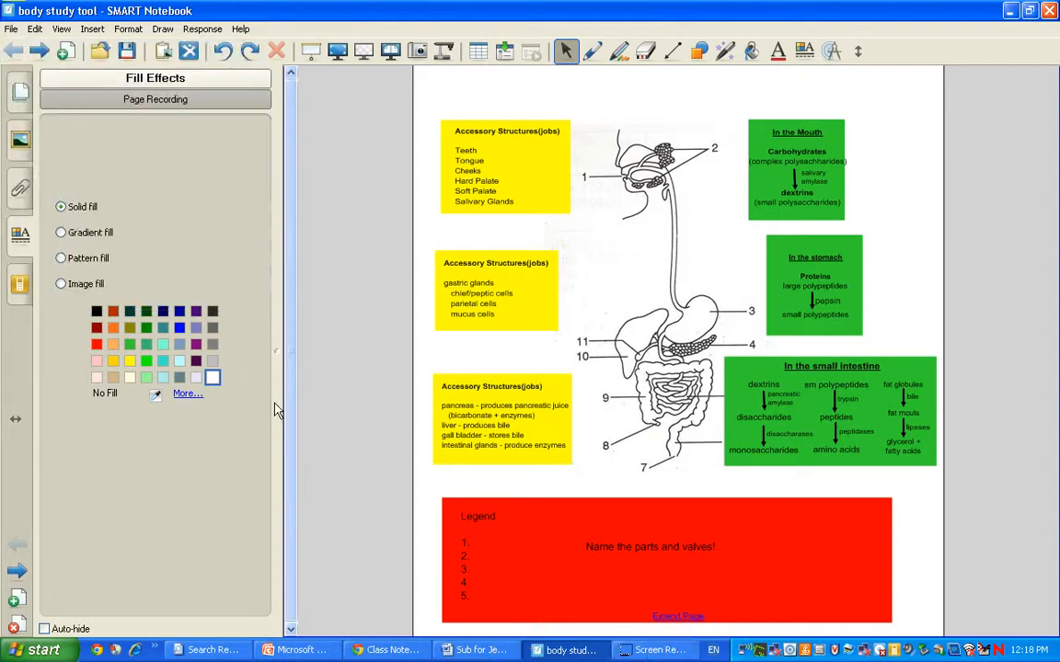
mouse_move(903, 528)
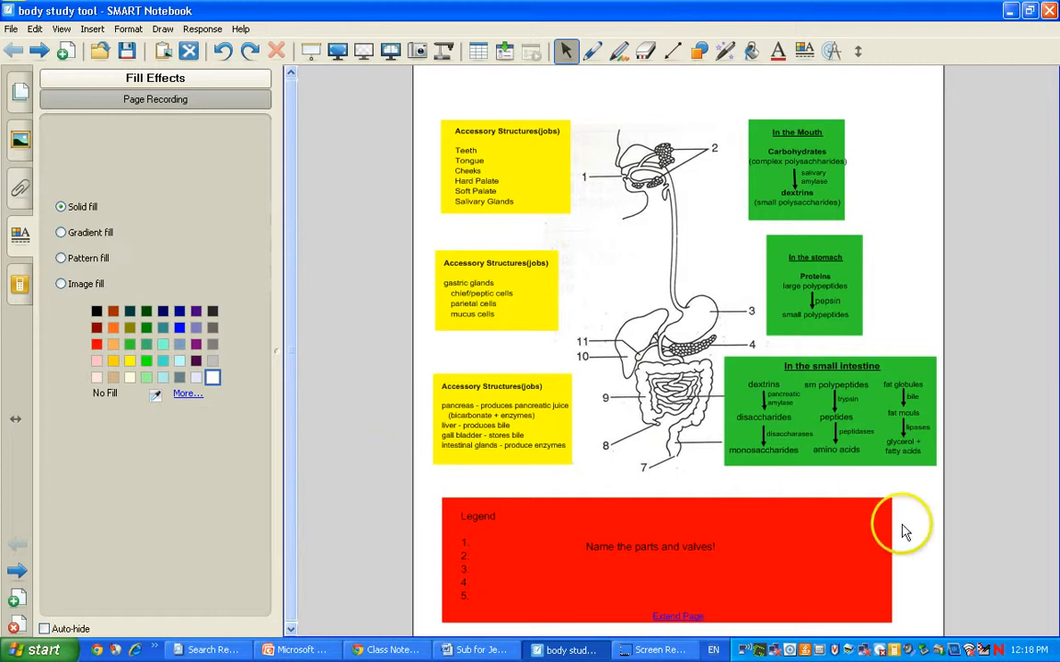
mouse_move(952, 547)
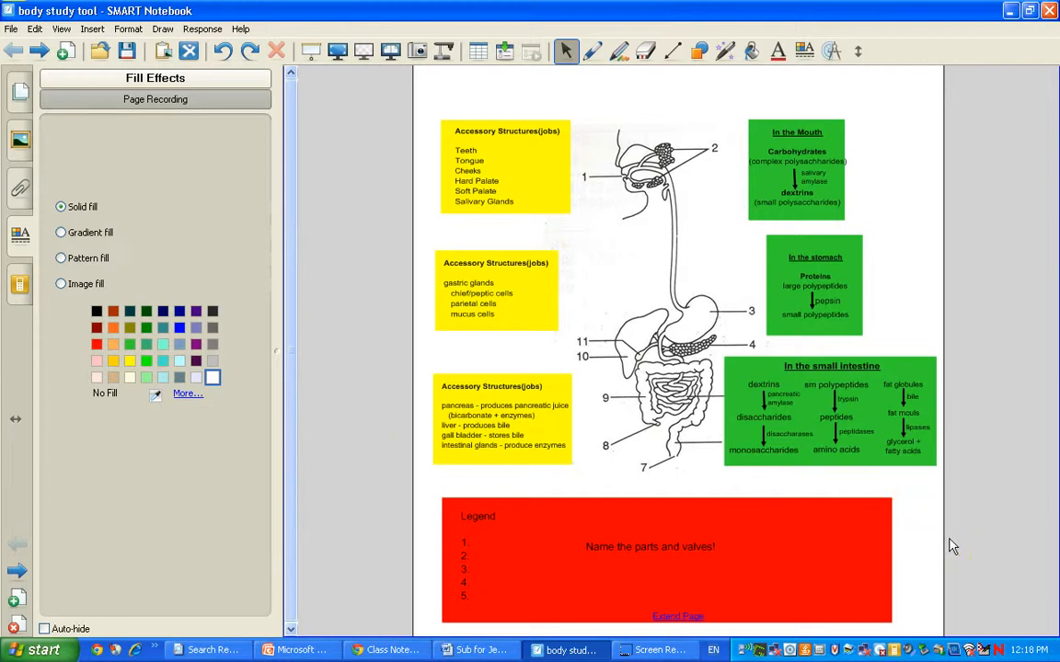